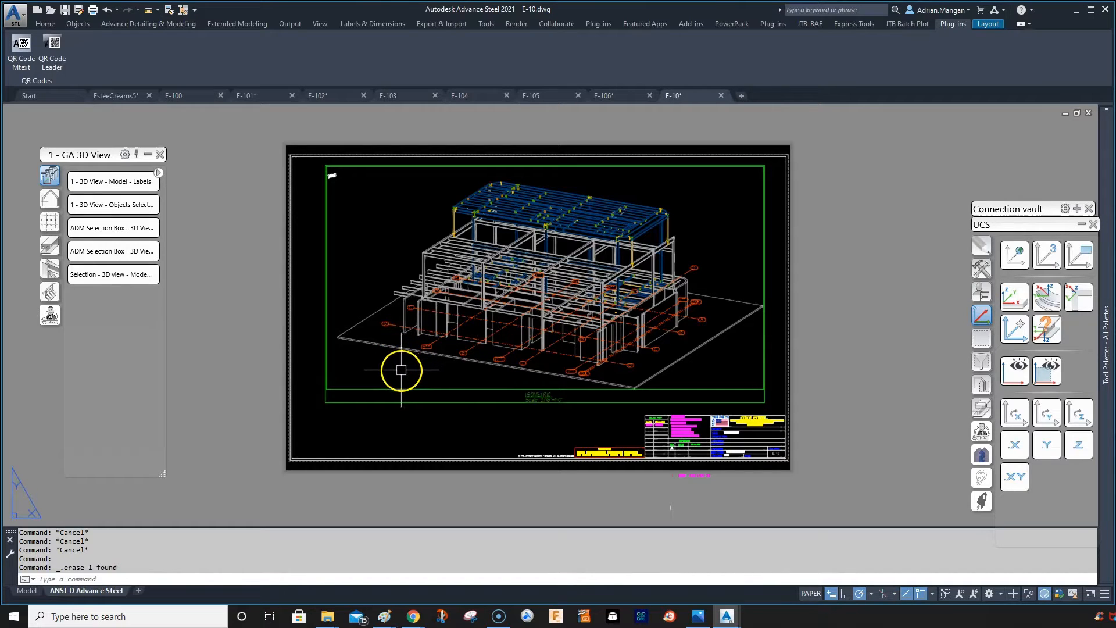
pyautogui.moveTo(368, 381)
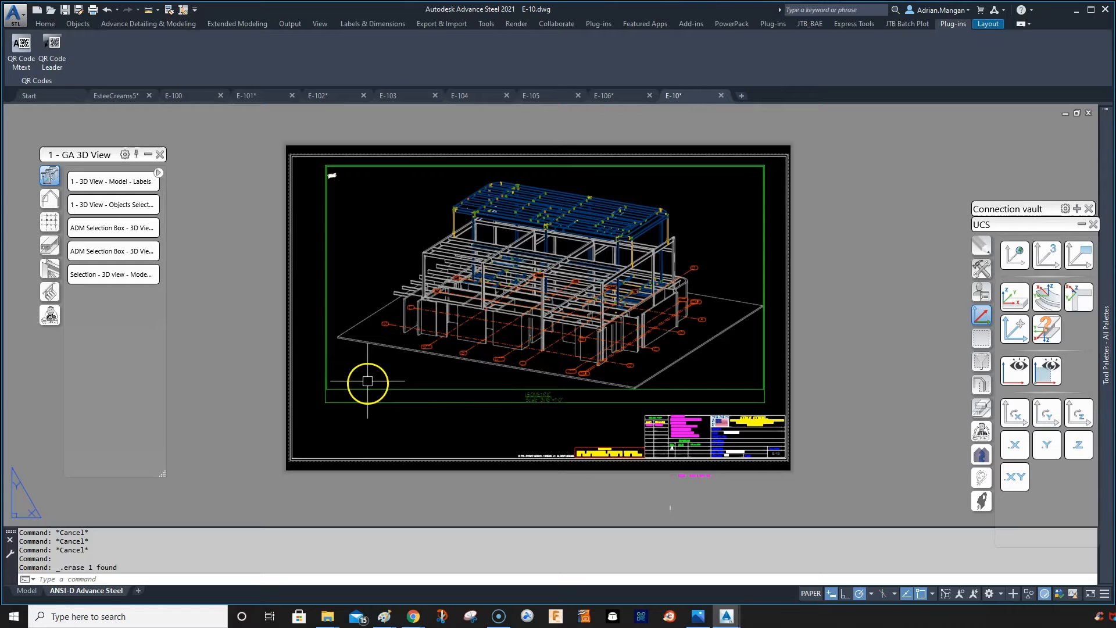
pyautogui.moveTo(399, 400)
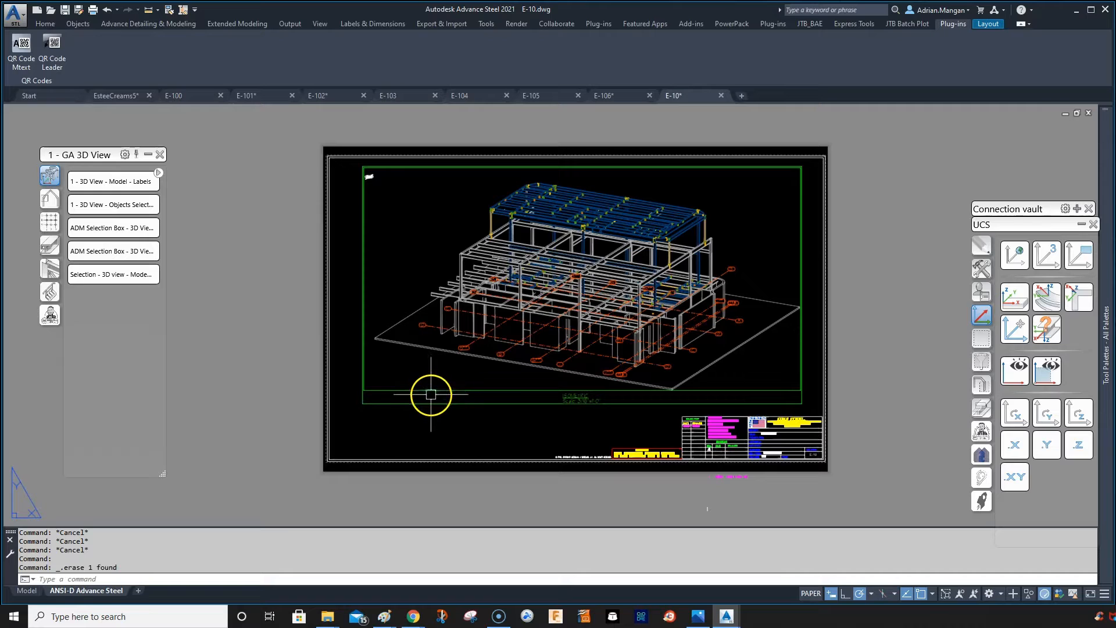
pyautogui.moveTo(421, 407)
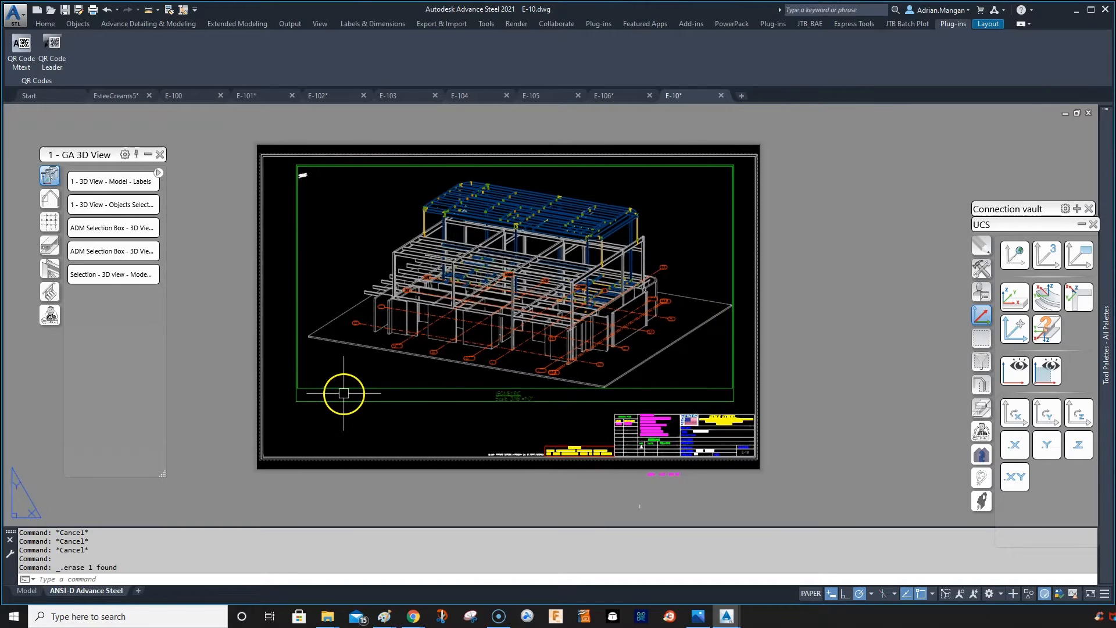
pyautogui.moveTo(385, 335)
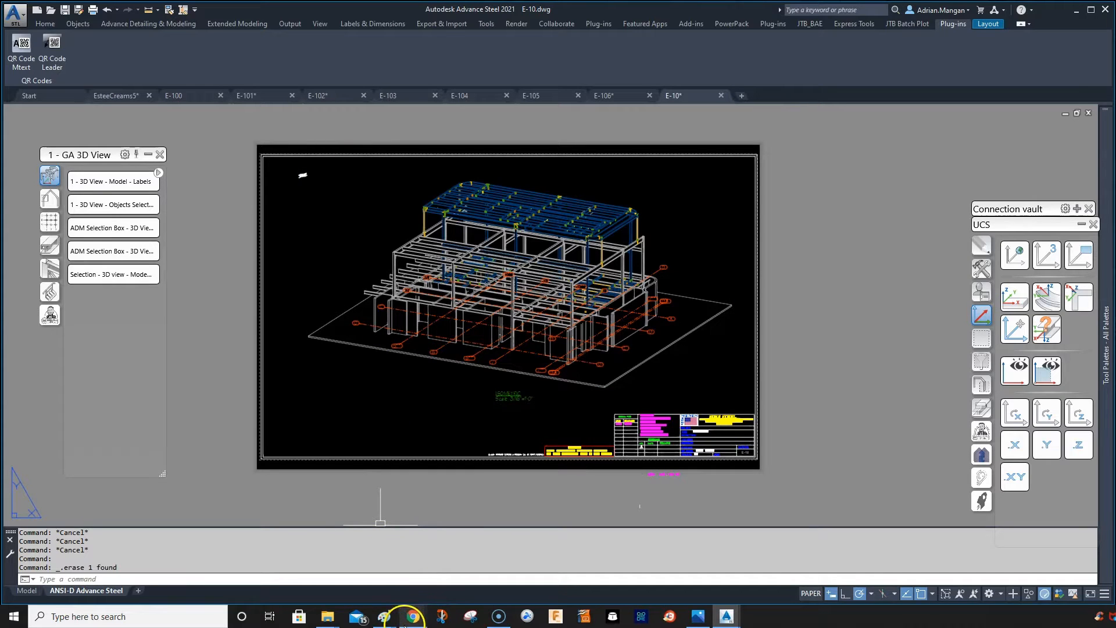
# Bring the browser forward on the QR Codes 2020-2021 plug-in page.
pyautogui.click(411, 616)
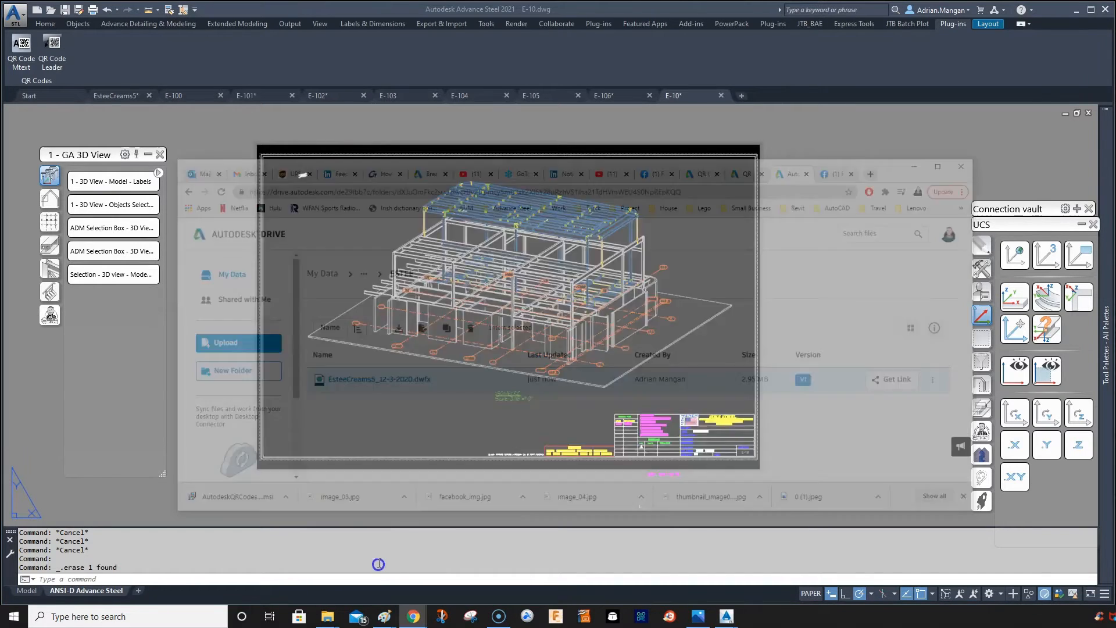
pyautogui.click(734, 87)
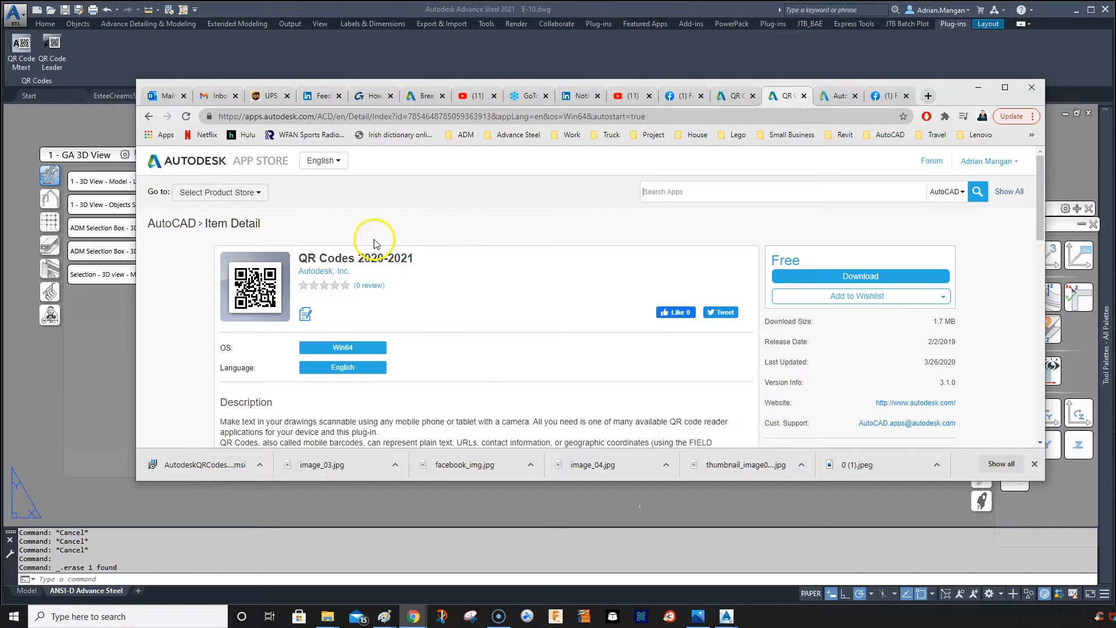
pyautogui.moveTo(329, 189)
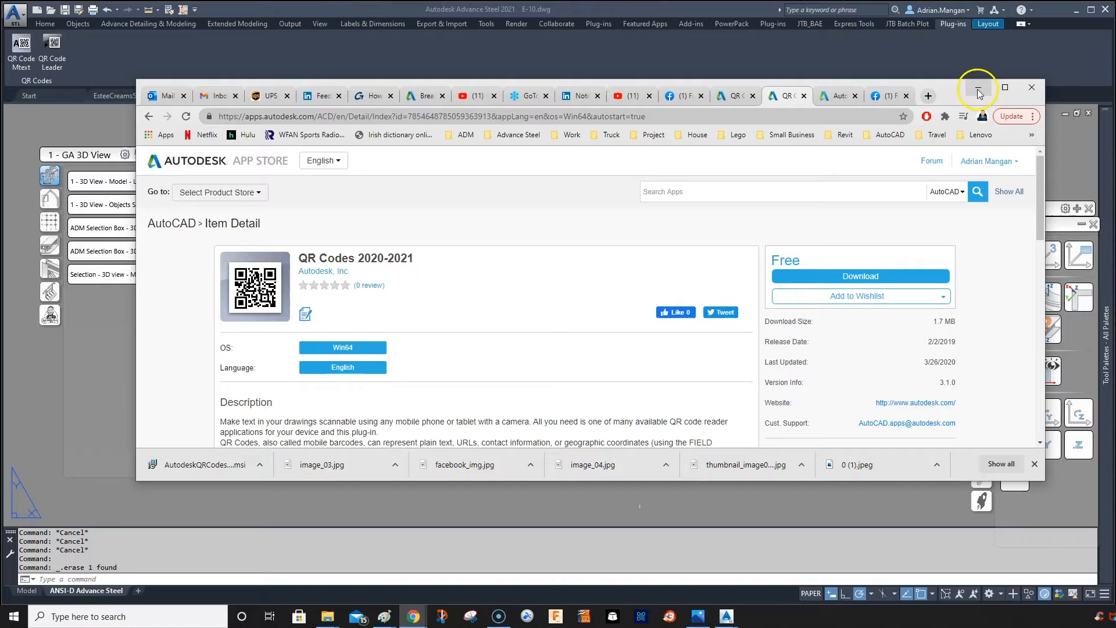
pyautogui.moveTo(832, 95)
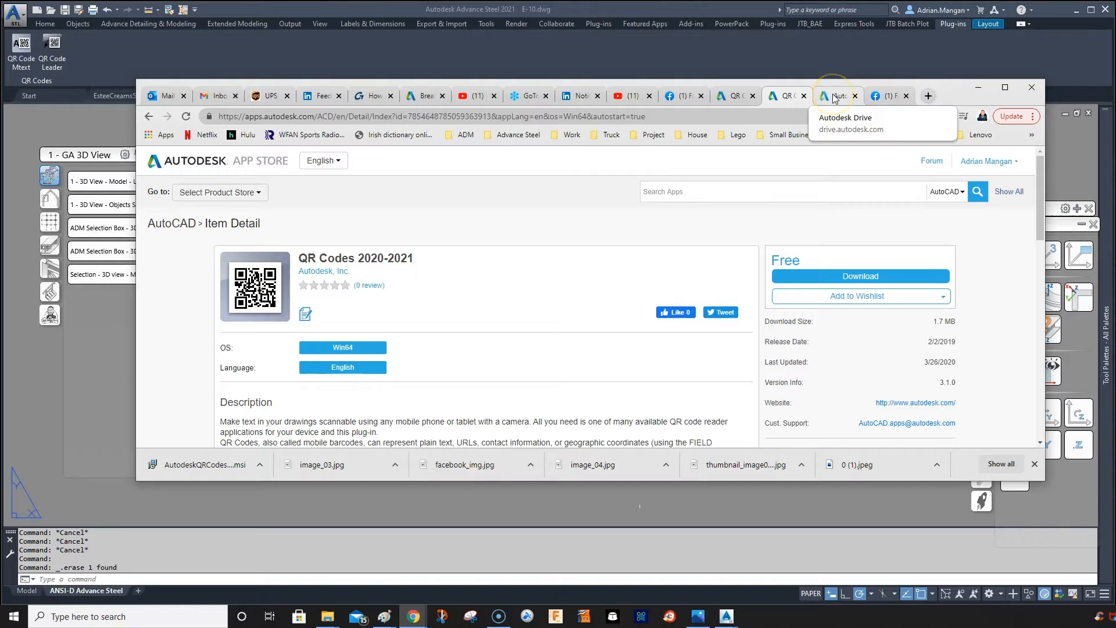
# Create and copy a public share link for the EsteeCreams5 DWFX file in Autodesk Drive.
pyautogui.click(836, 95)
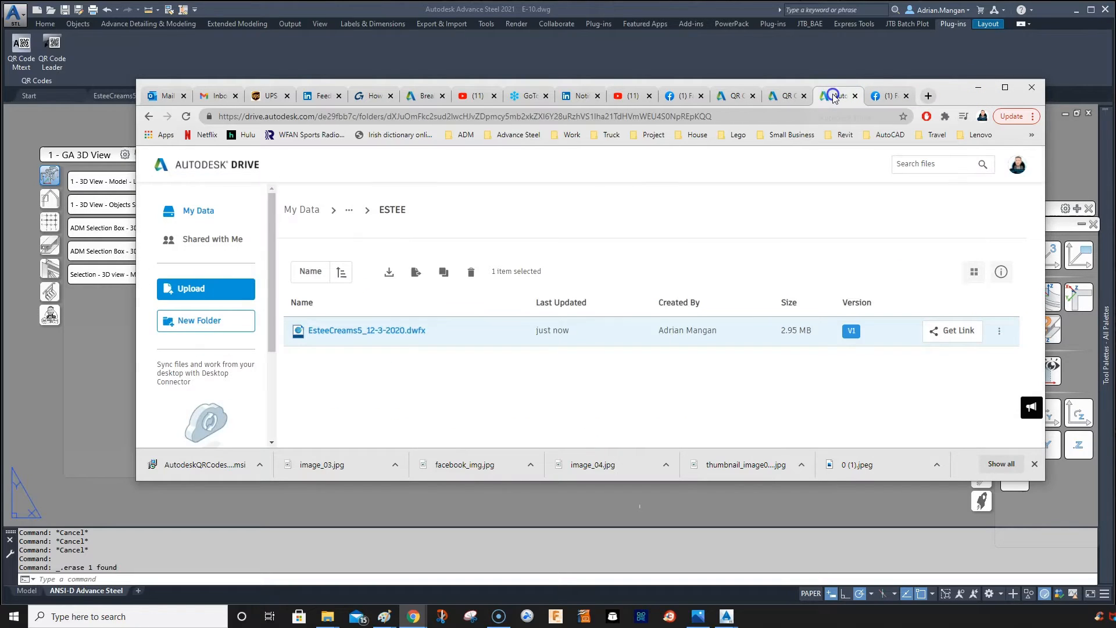
pyautogui.moveTo(294, 165)
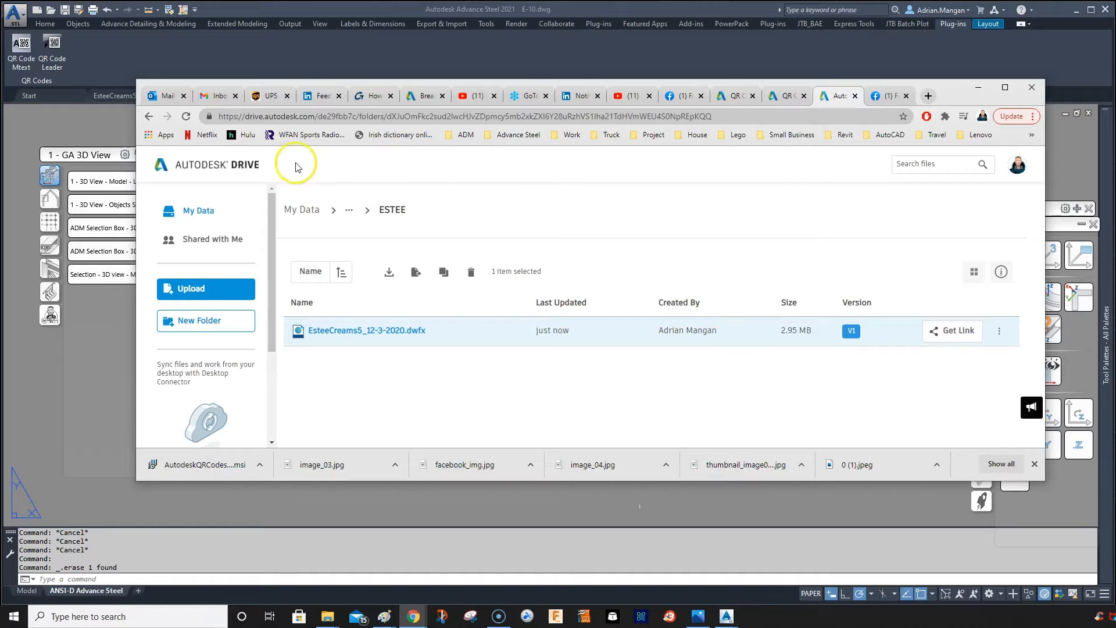
pyautogui.click(952, 330)
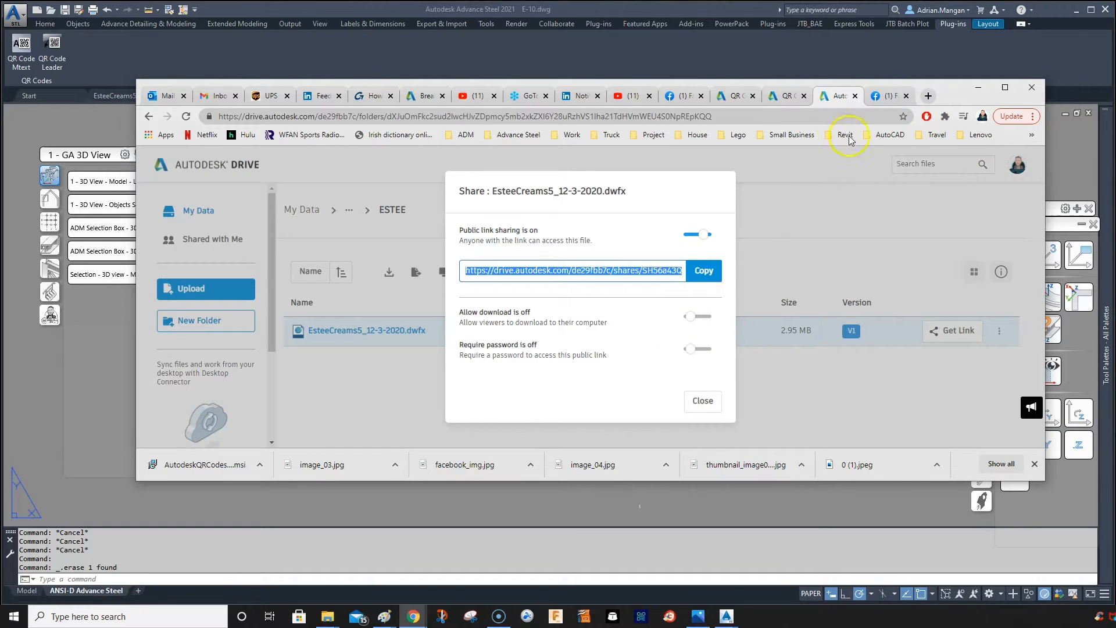
pyautogui.click(700, 401)
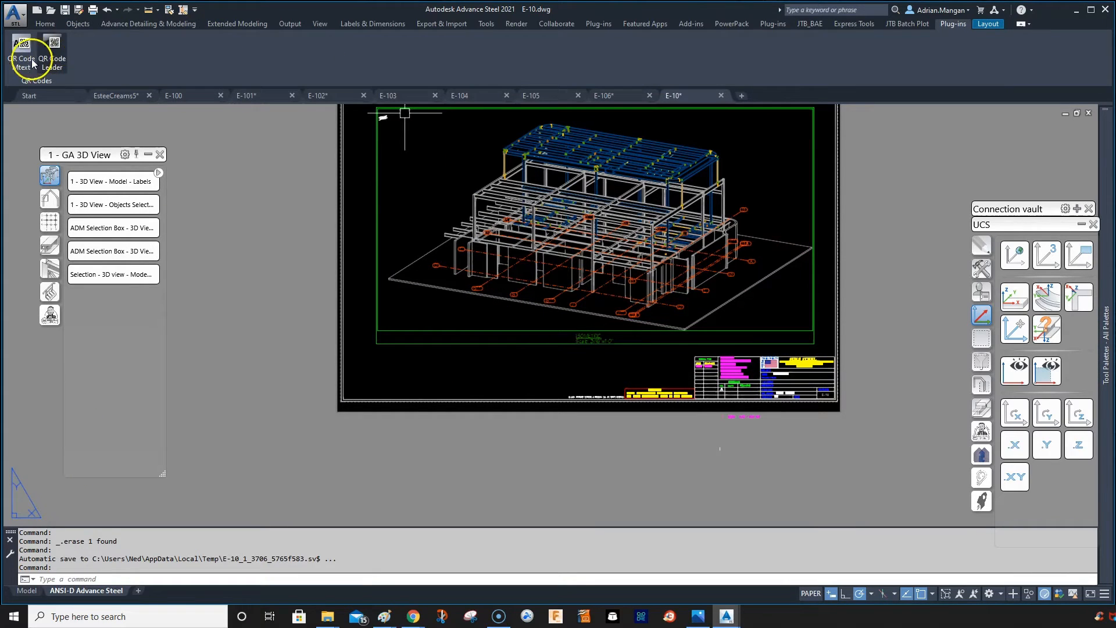
pyautogui.moveTo(23, 53)
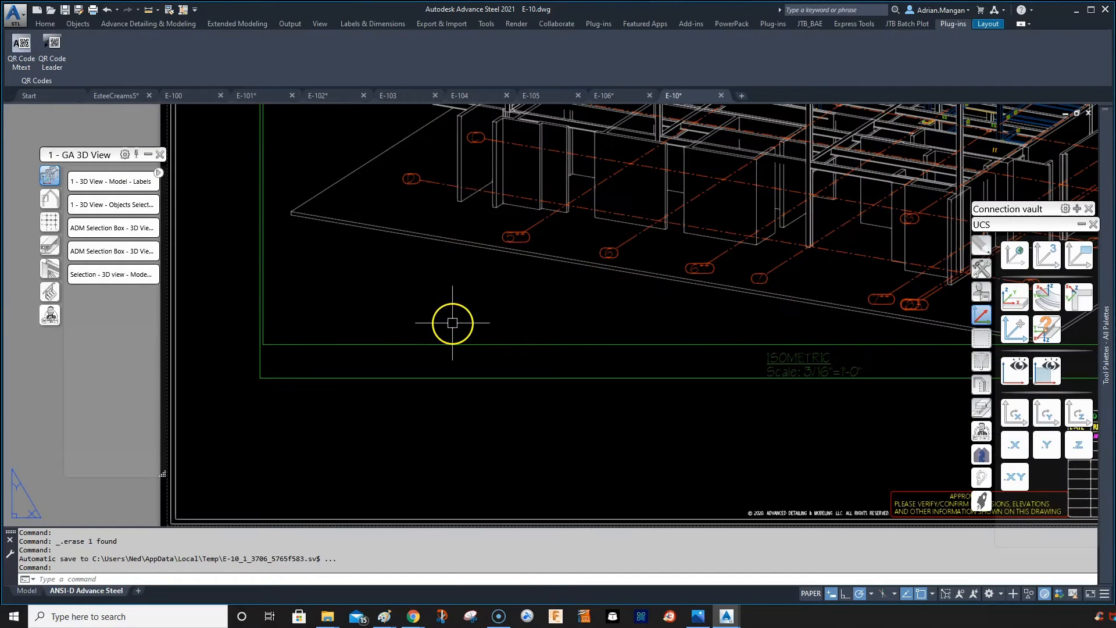
# Run QRTEXT and place a QR code near the sheet's lower-left corner.
pyautogui.write('QRTEXT')
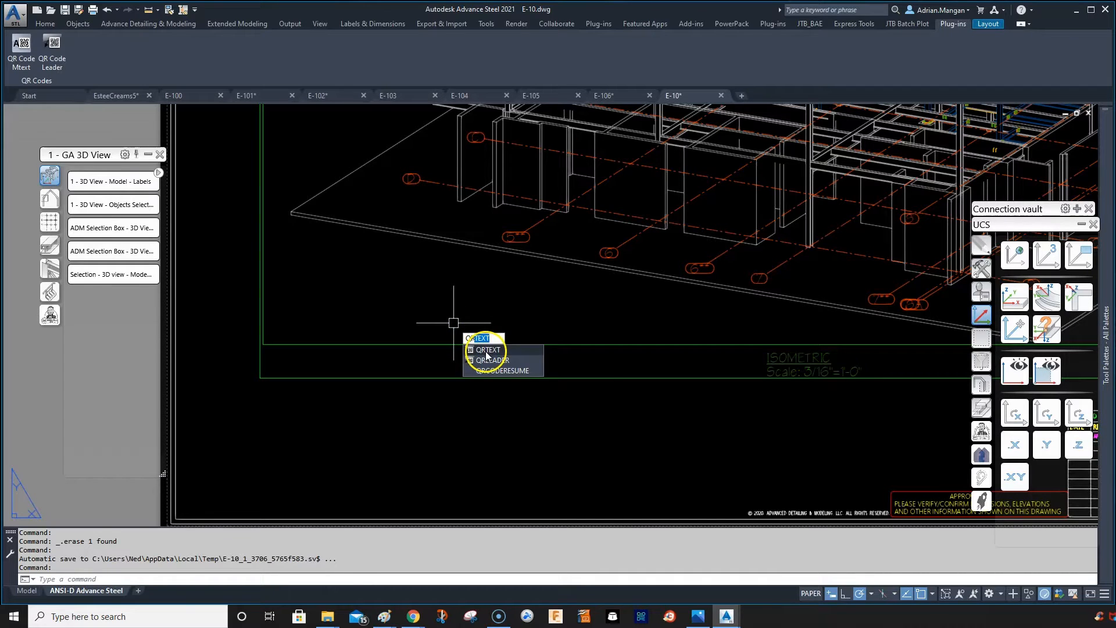
pyautogui.click(487, 350)
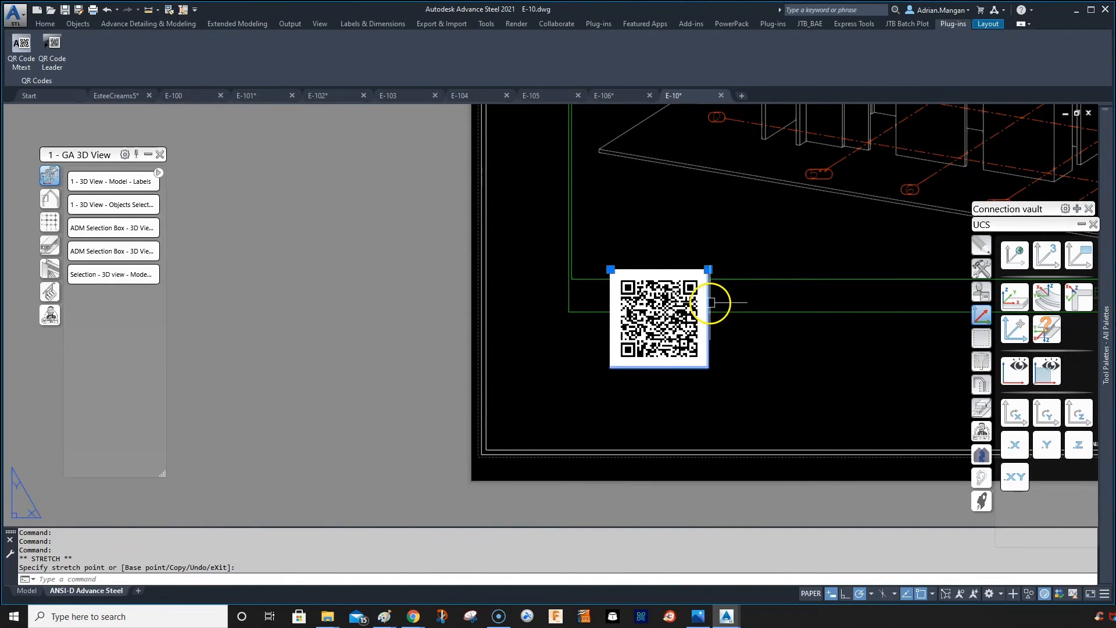
pyautogui.moveTo(722, 221)
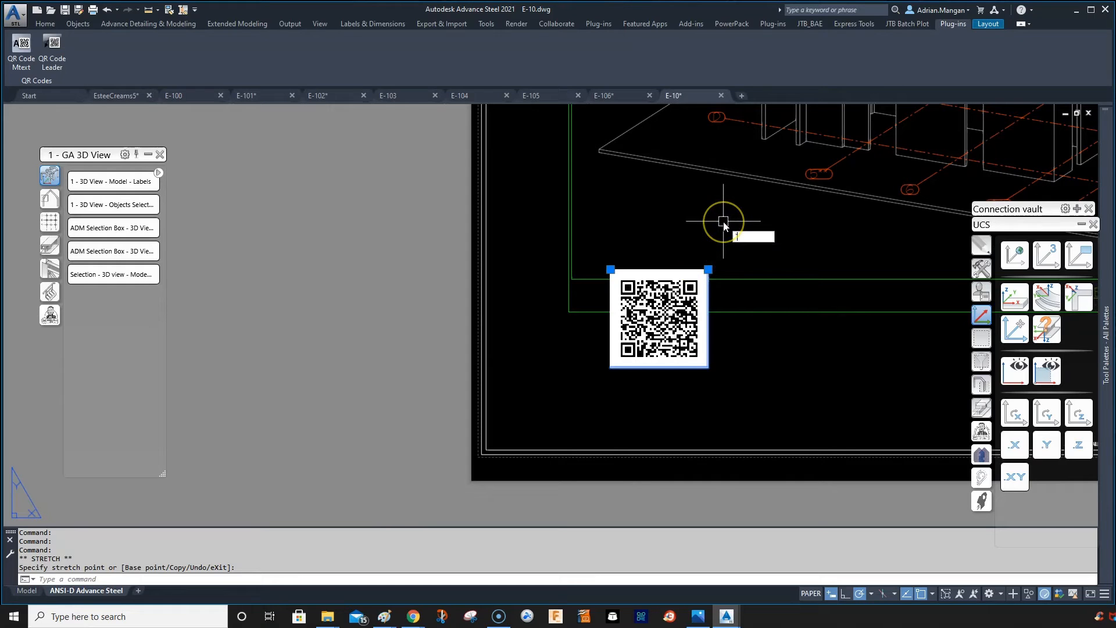
# Deselect the resized QR code and start the QR Code Leader command.
pyautogui.press('Escape')
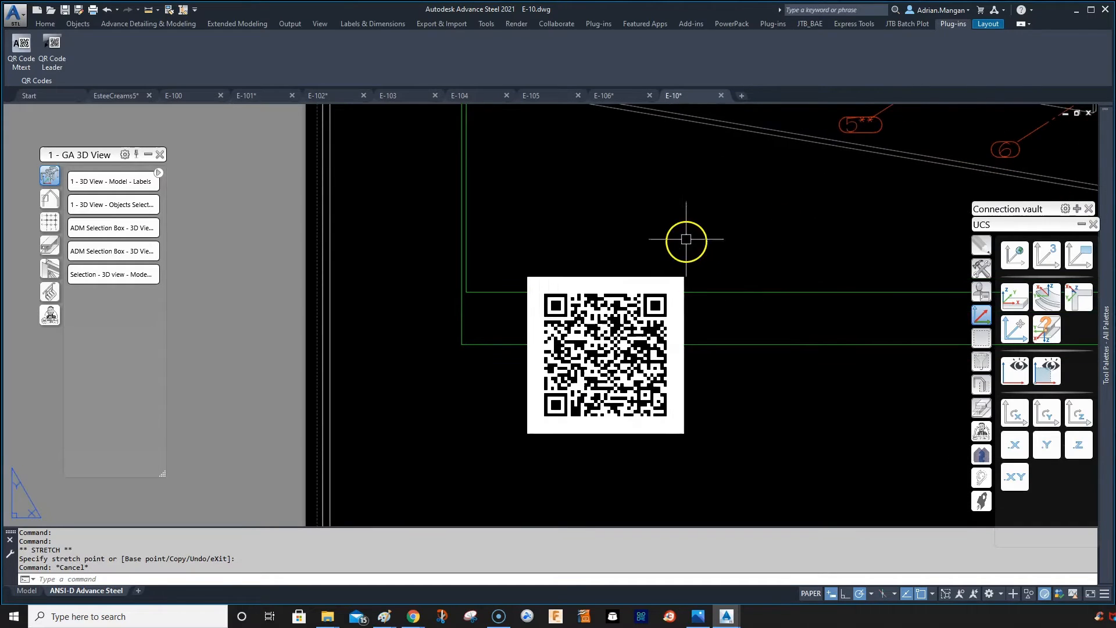
pyautogui.click(51, 50)
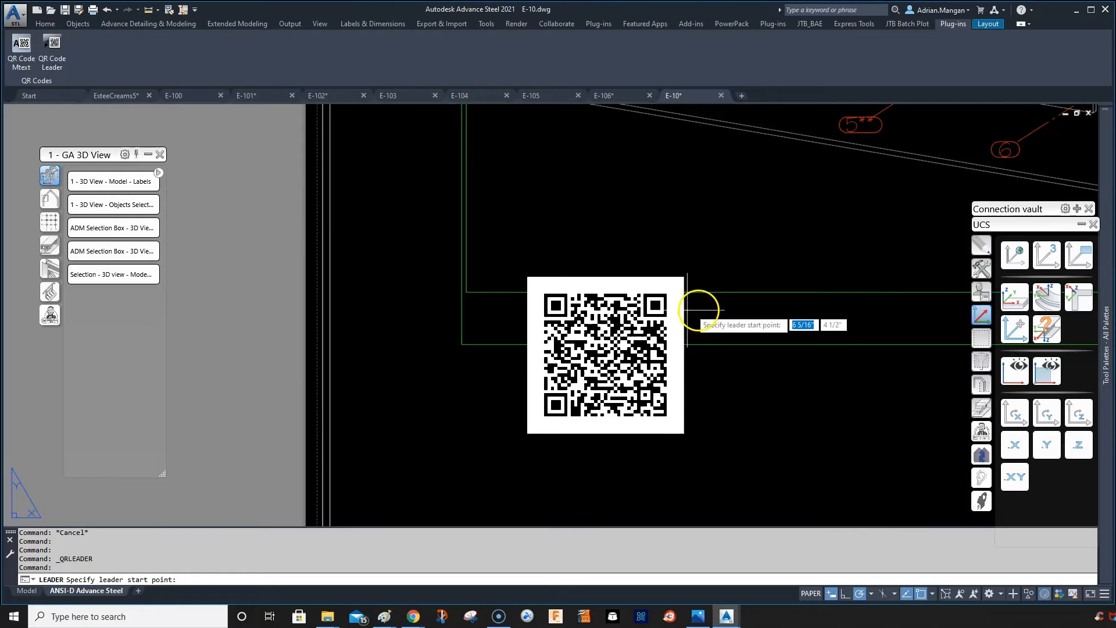
# Abandon a first leader attempt, then anchor a new leader on the QR code's top-right corner.
pyautogui.click(686, 311)
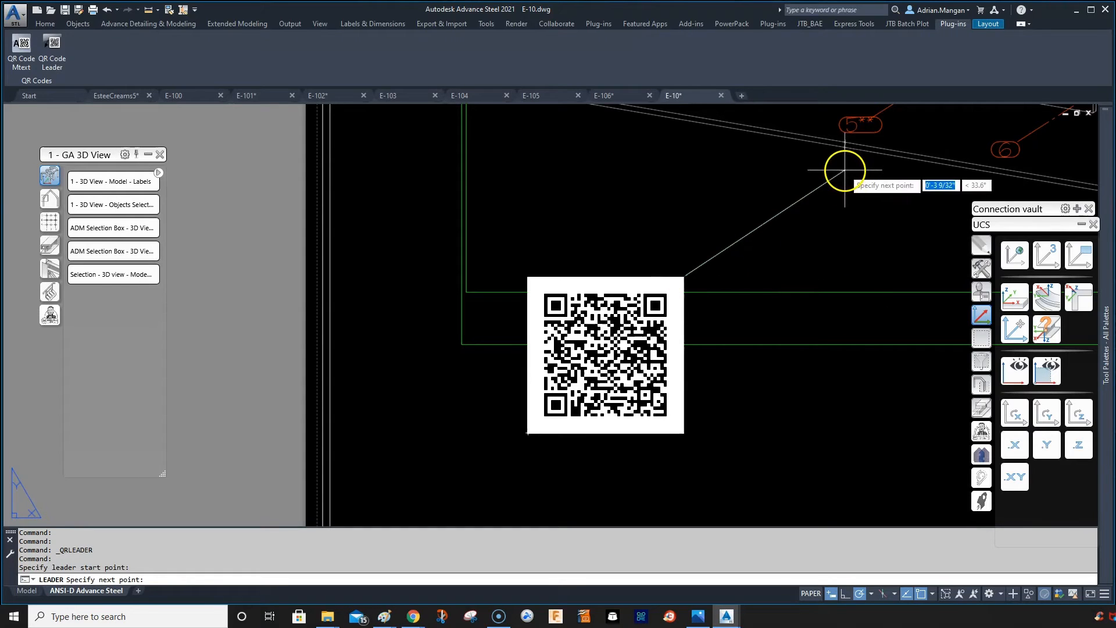
pyautogui.click(845, 171)
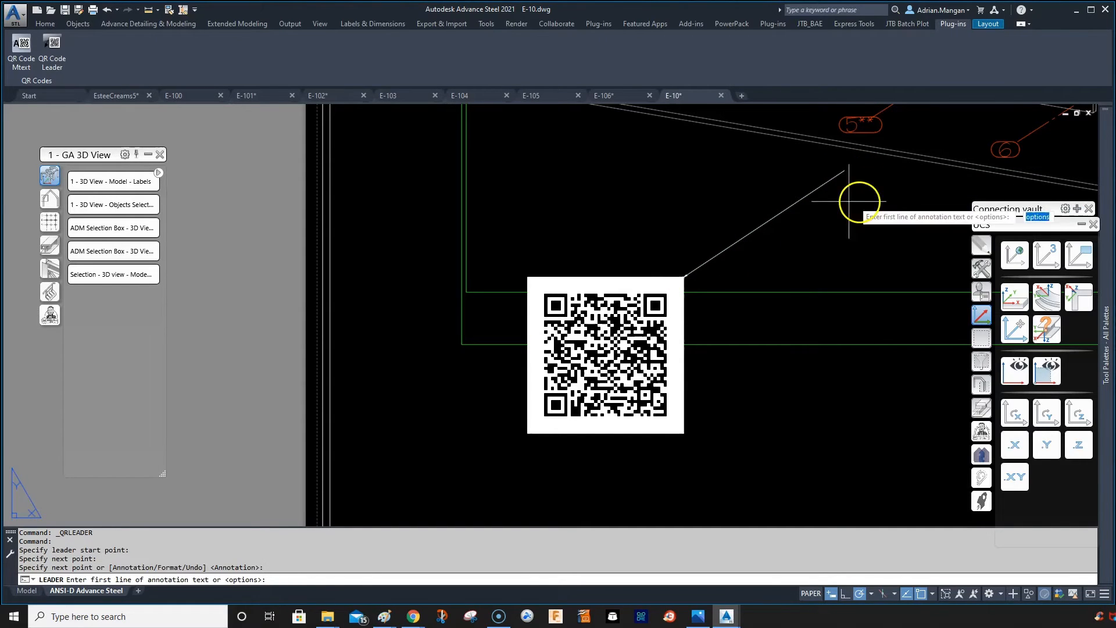
pyautogui.press('Escape')
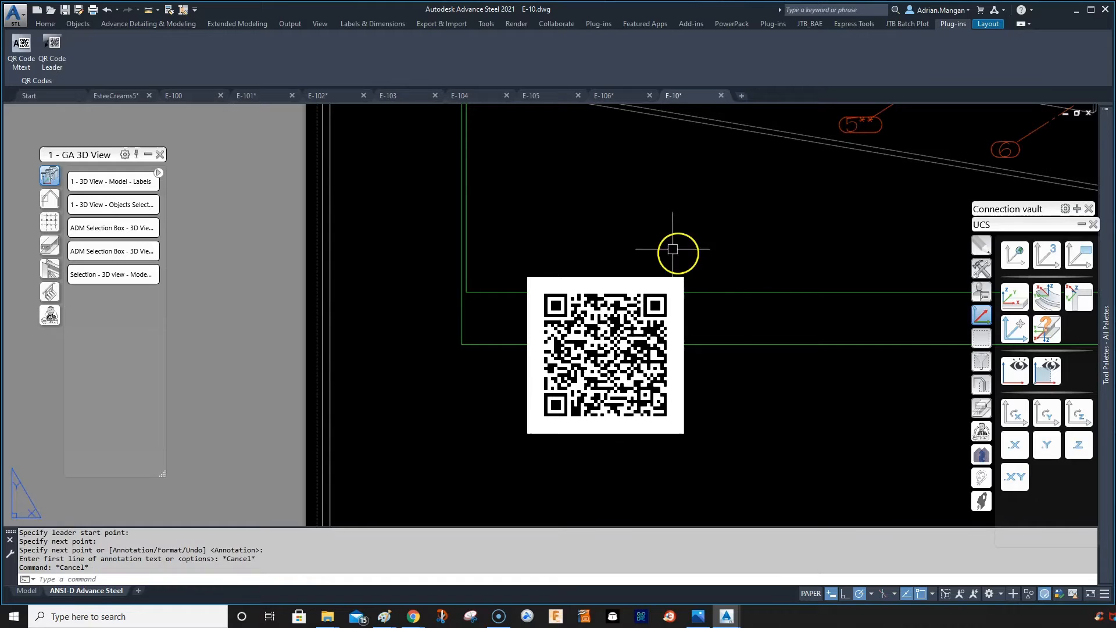
pyautogui.click(51, 46)
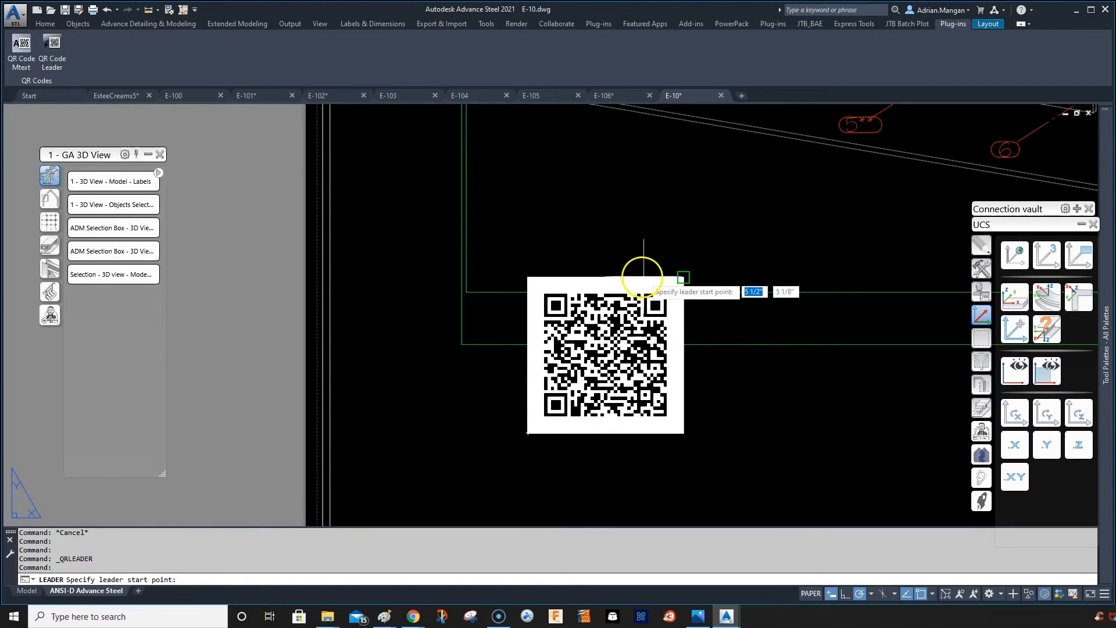
pyautogui.click(641, 277)
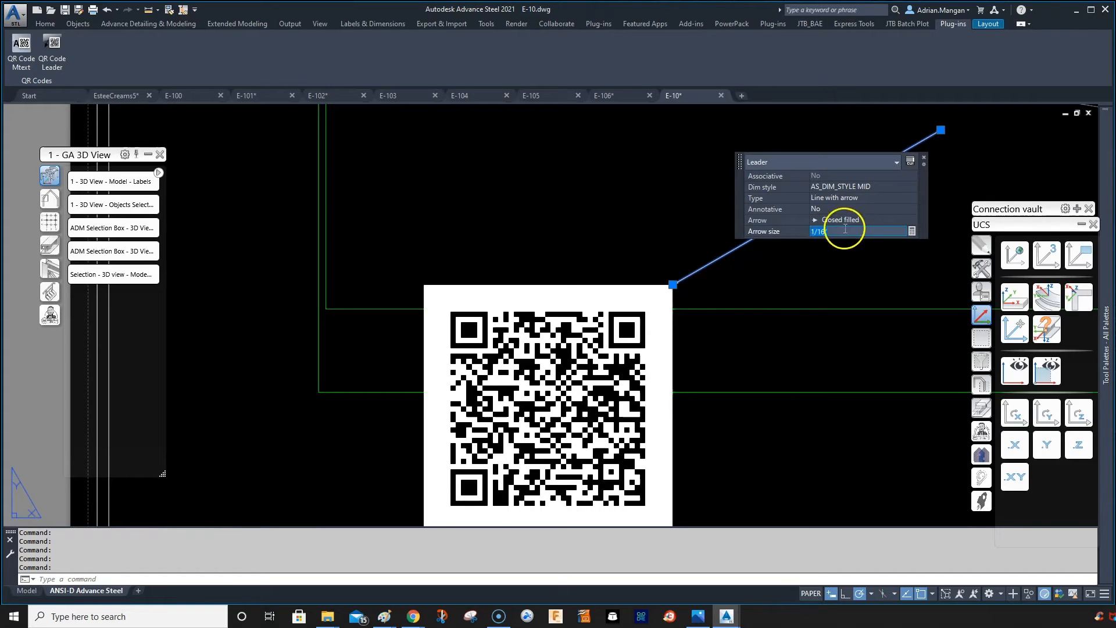
pyautogui.moveTo(793, 228)
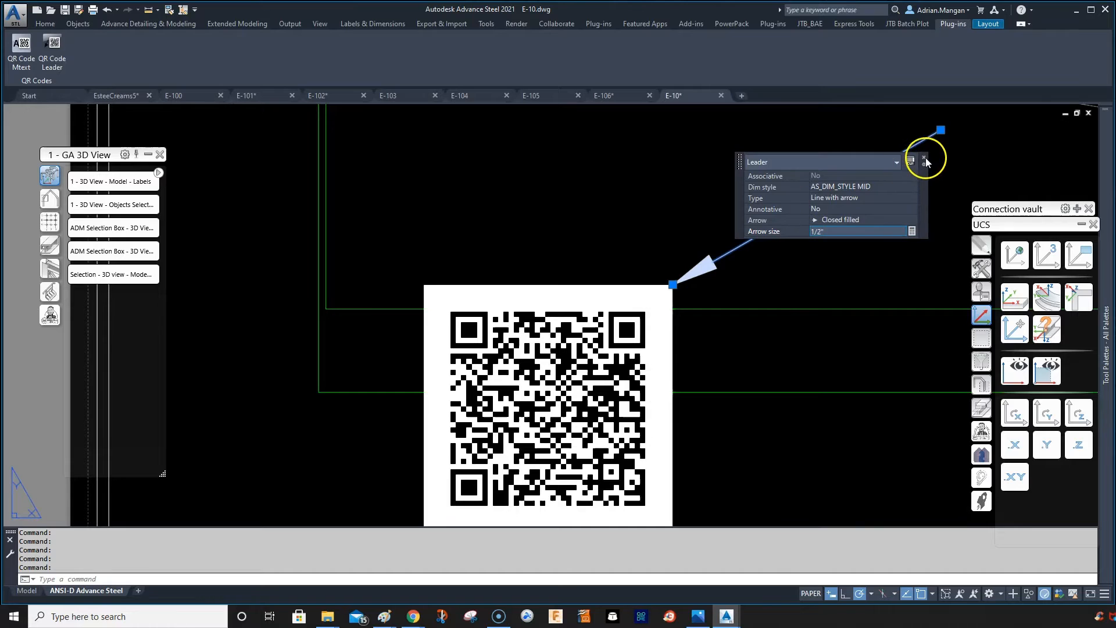
# Select the leader and erase it, leaving only the QR code.
pyautogui.click(924, 158)
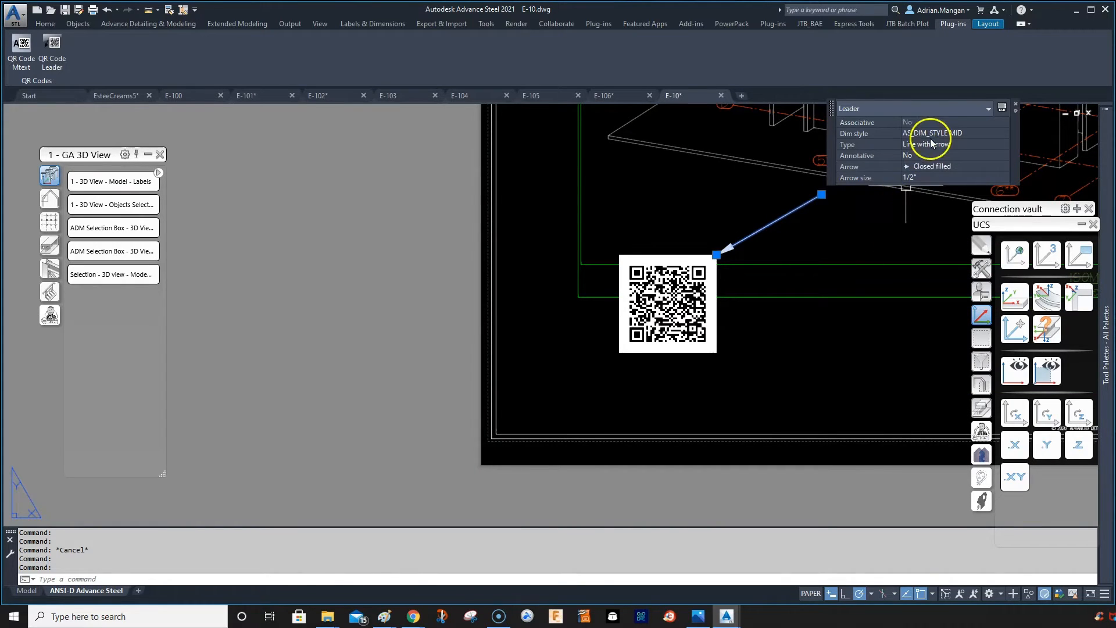
pyautogui.moveTo(793, 221)
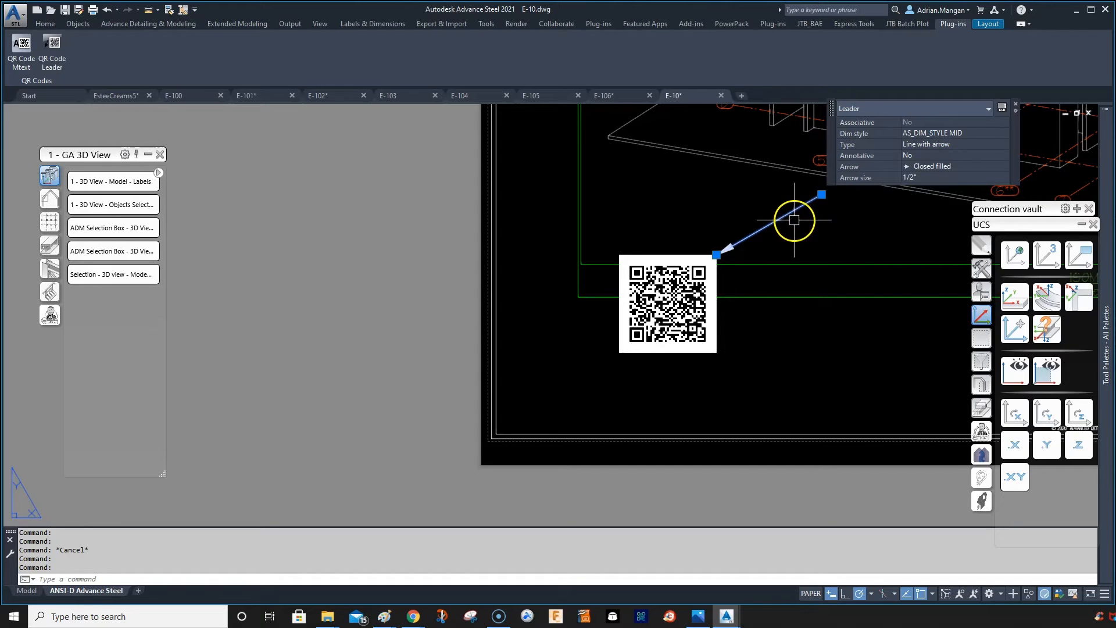
pyautogui.press('Delete')
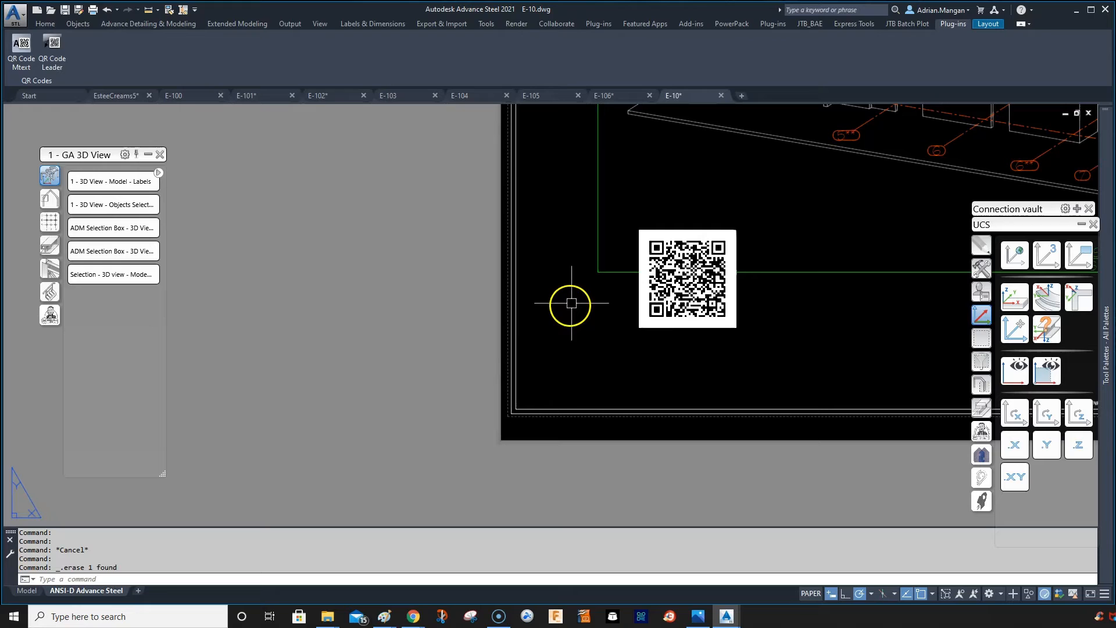
pyautogui.moveTo(691, 312)
pyautogui.write('REC')
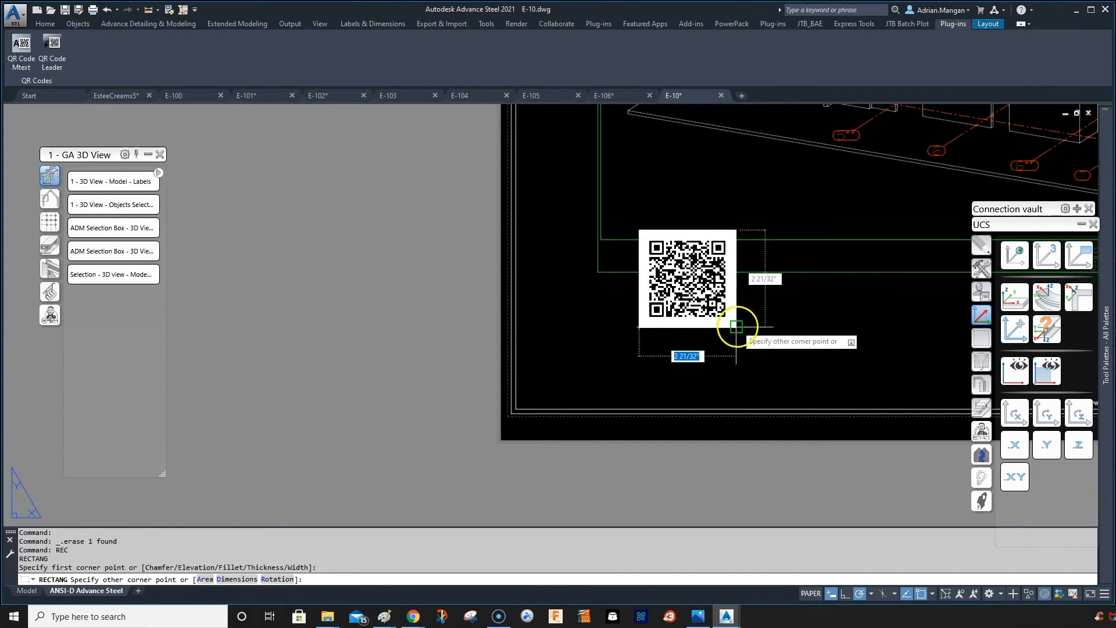
# Stretch the box around the QR code upward to leave an empty label area above.
pyautogui.rightClick(737, 327)
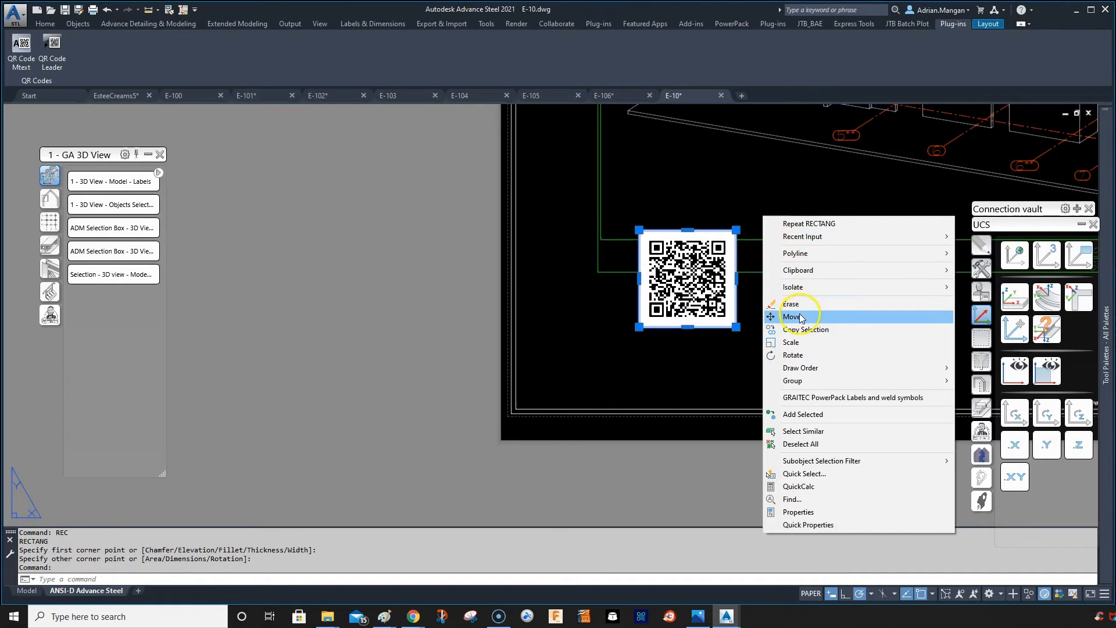
pyautogui.click(804, 329)
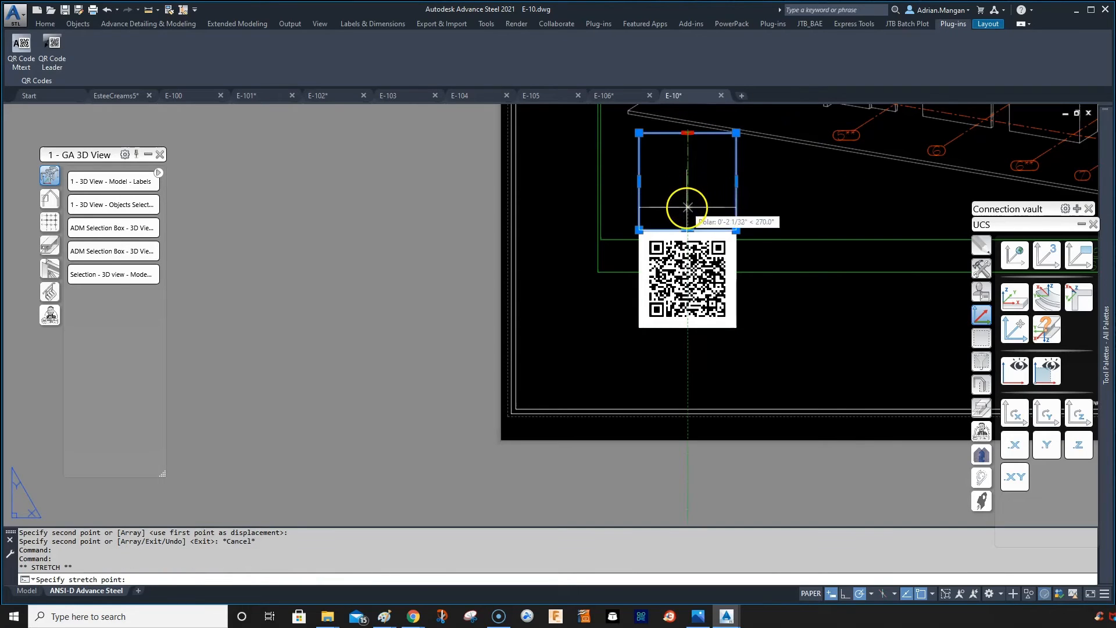
pyautogui.press('Escape')
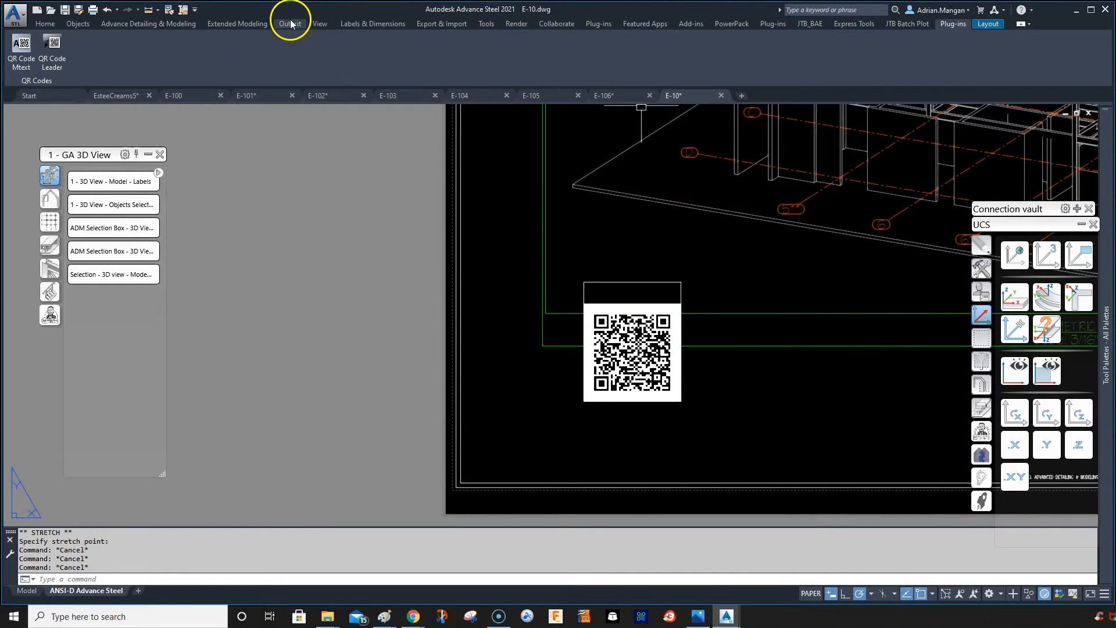
# Insert a beam member label above the QR code and open it for editing.
pyautogui.click(372, 23)
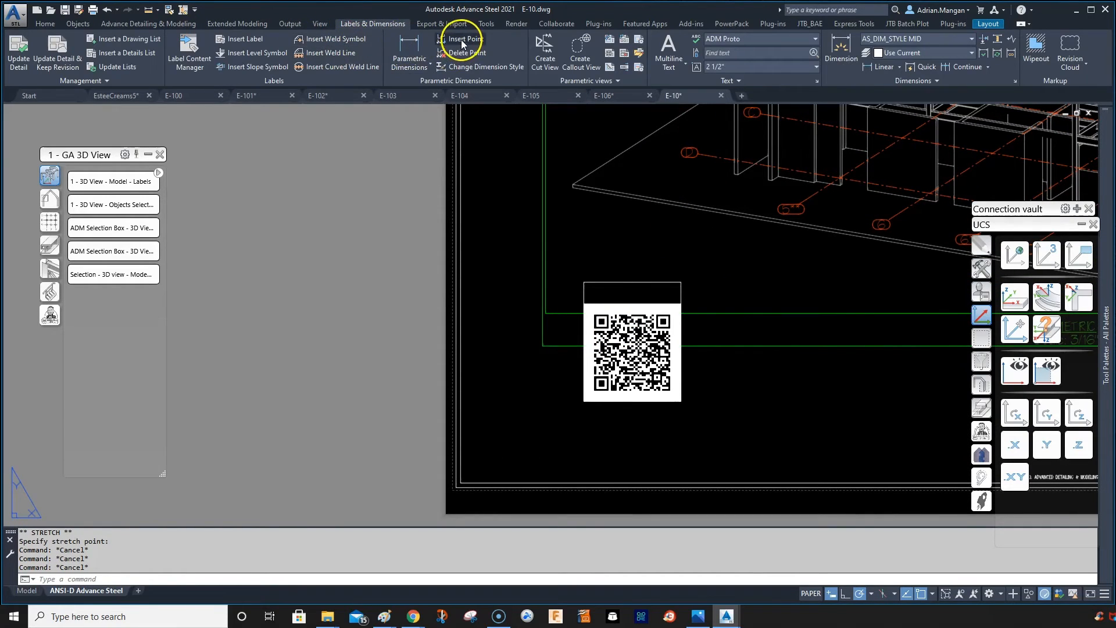
pyautogui.moveTo(782, 241)
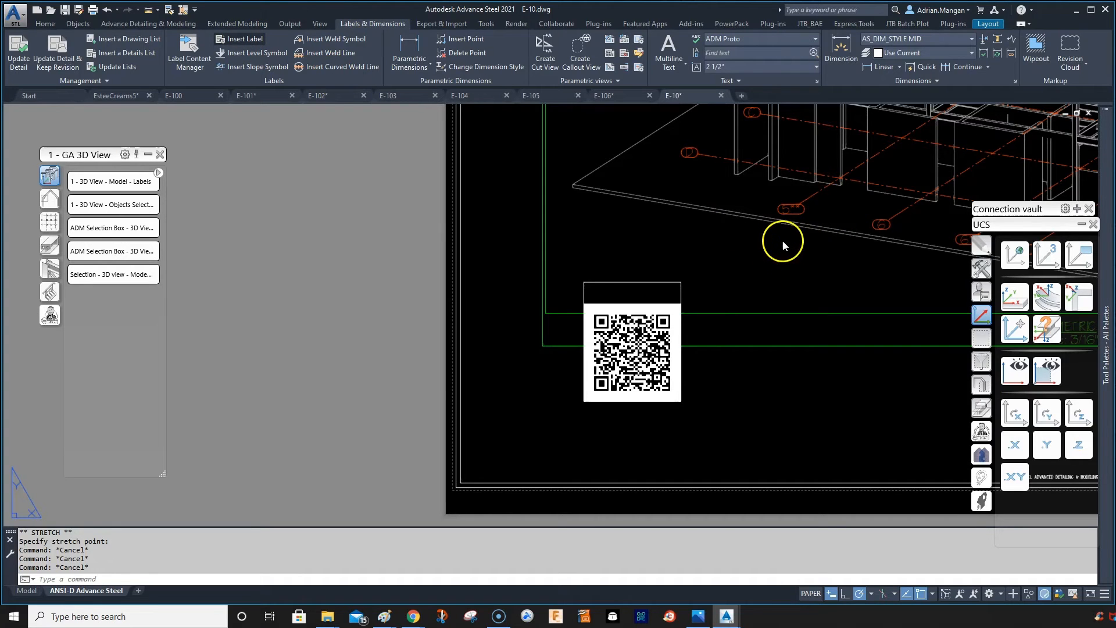
pyautogui.click(242, 38)
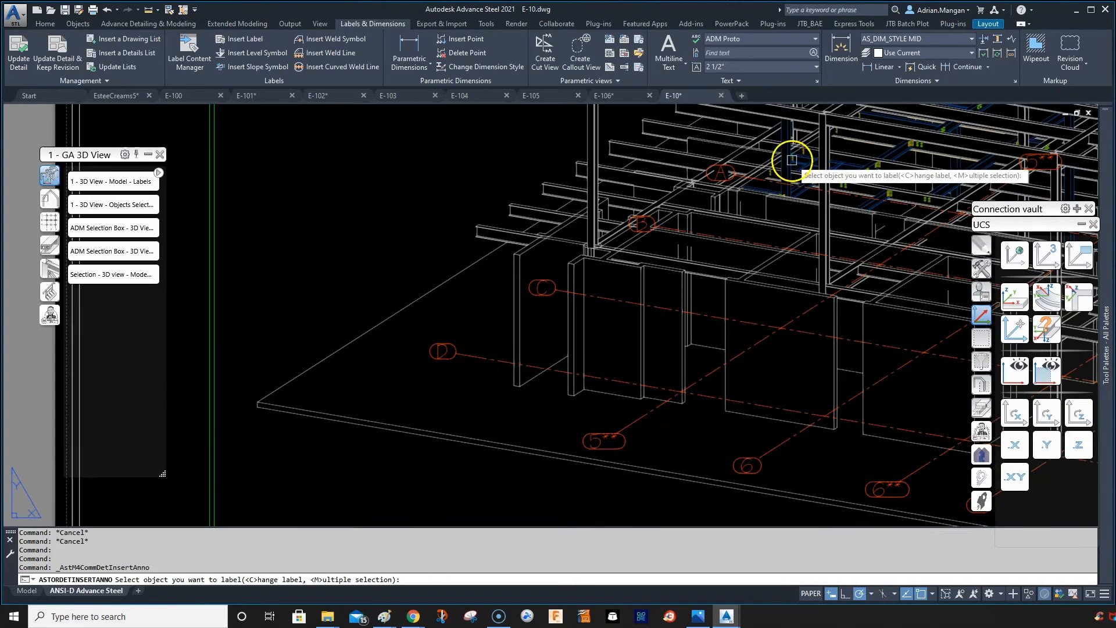
pyautogui.click(791, 160)
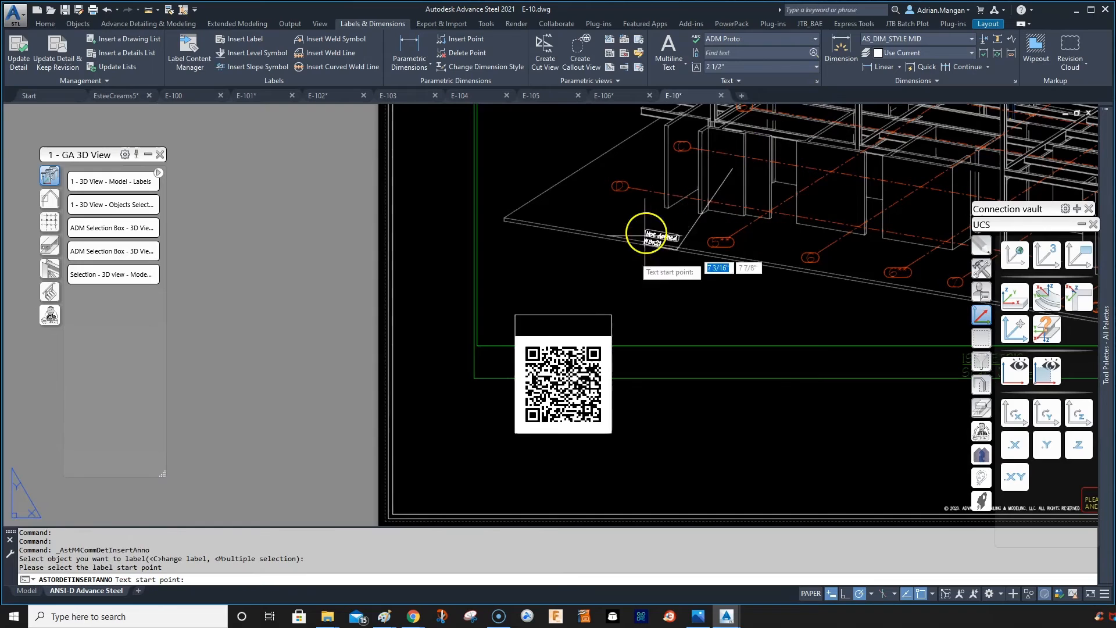
pyautogui.click(644, 234)
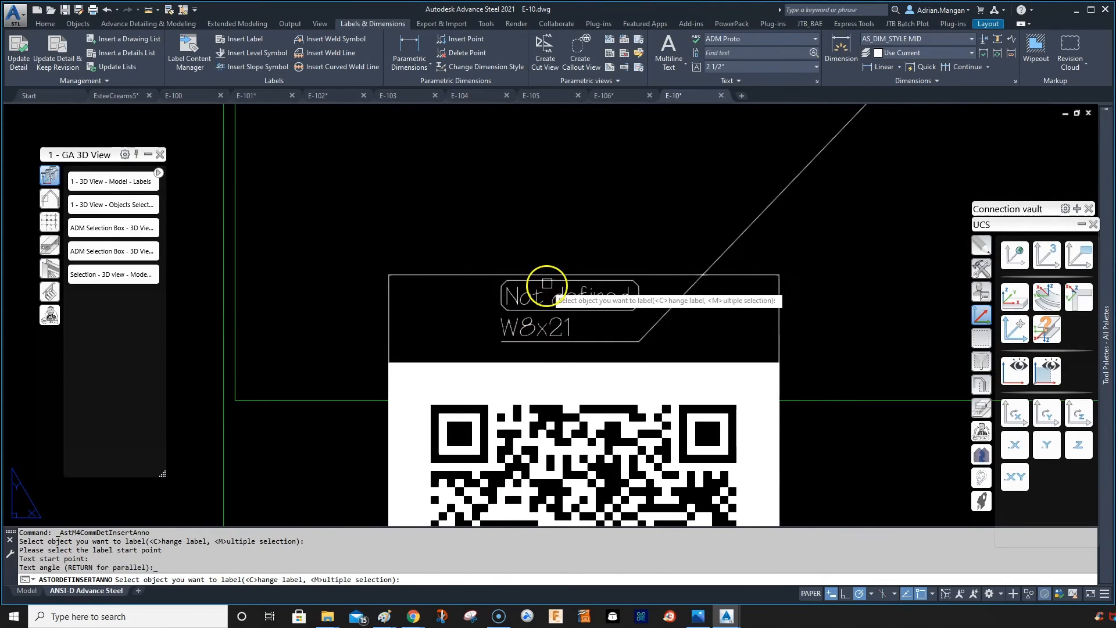
pyautogui.click(548, 283)
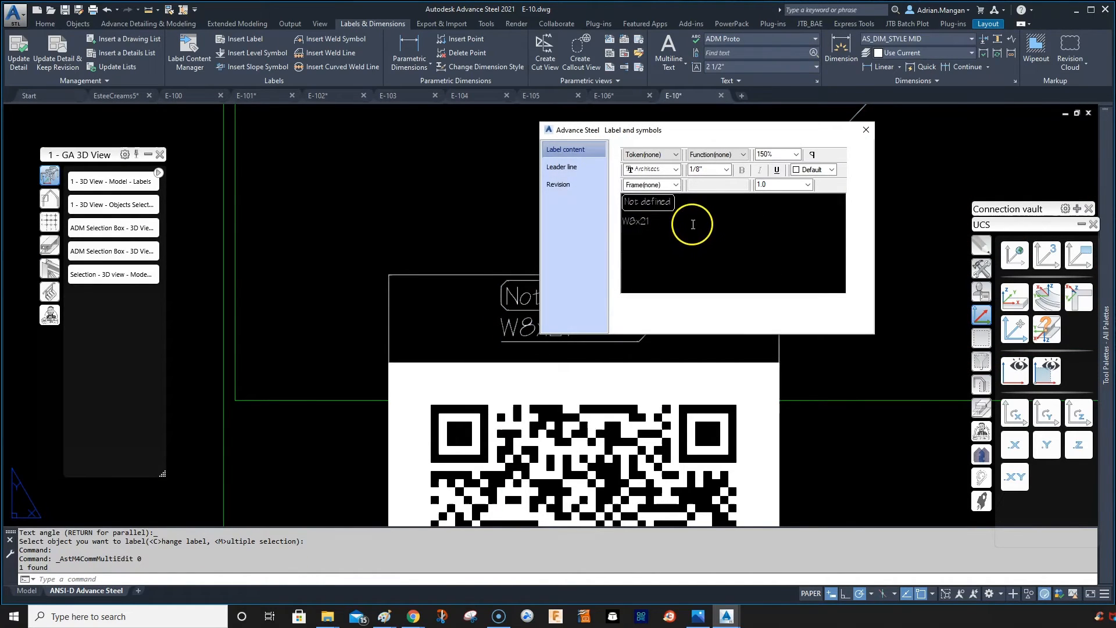
# Replace the label text with SCAN ME, enlarge its text height, and close the editor.
pyautogui.doubleClick(634, 221)
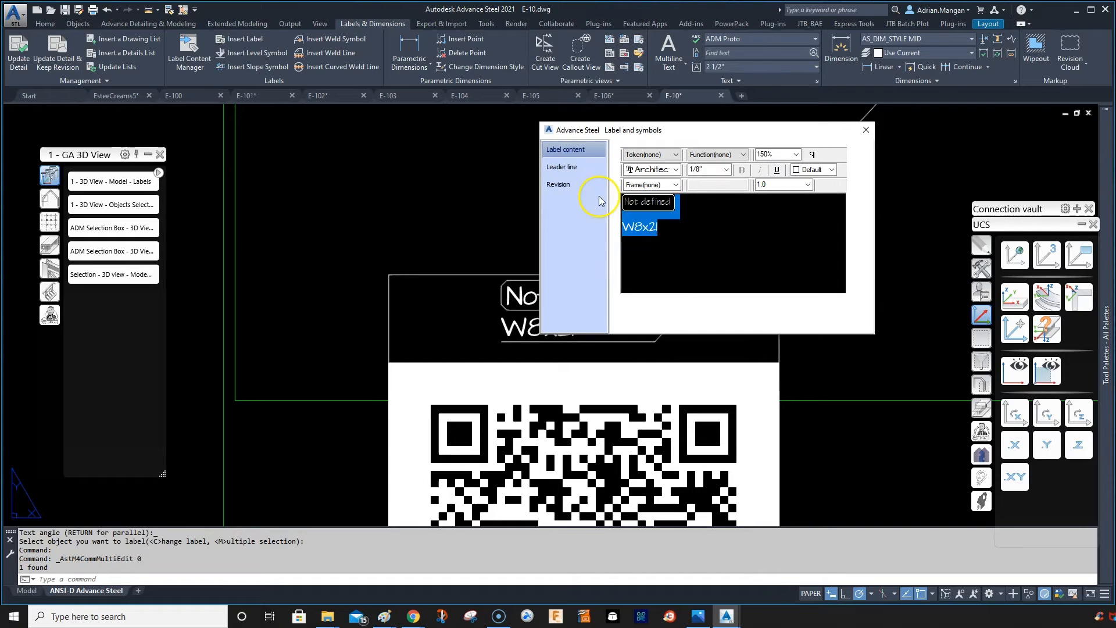
pyautogui.write('SCAN ME')
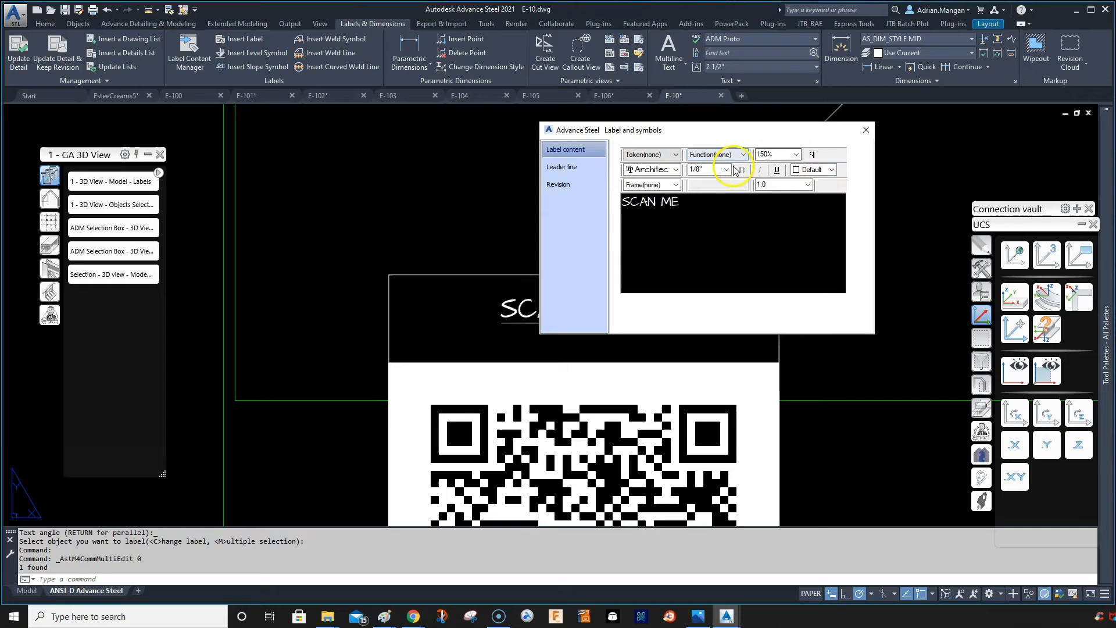
pyautogui.click(726, 170)
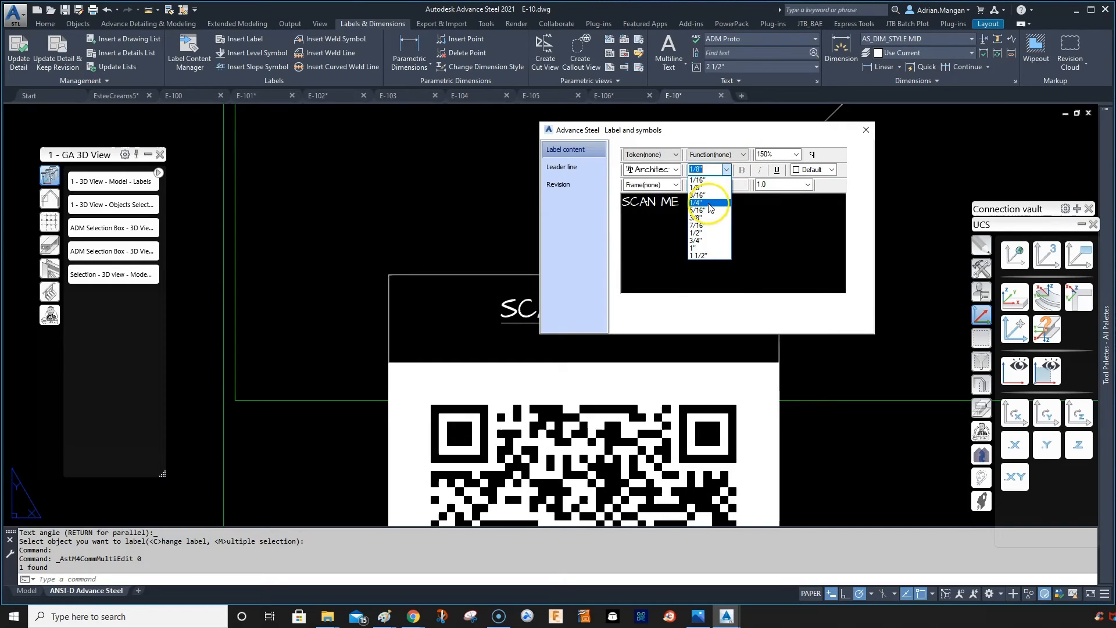
pyautogui.click(697, 217)
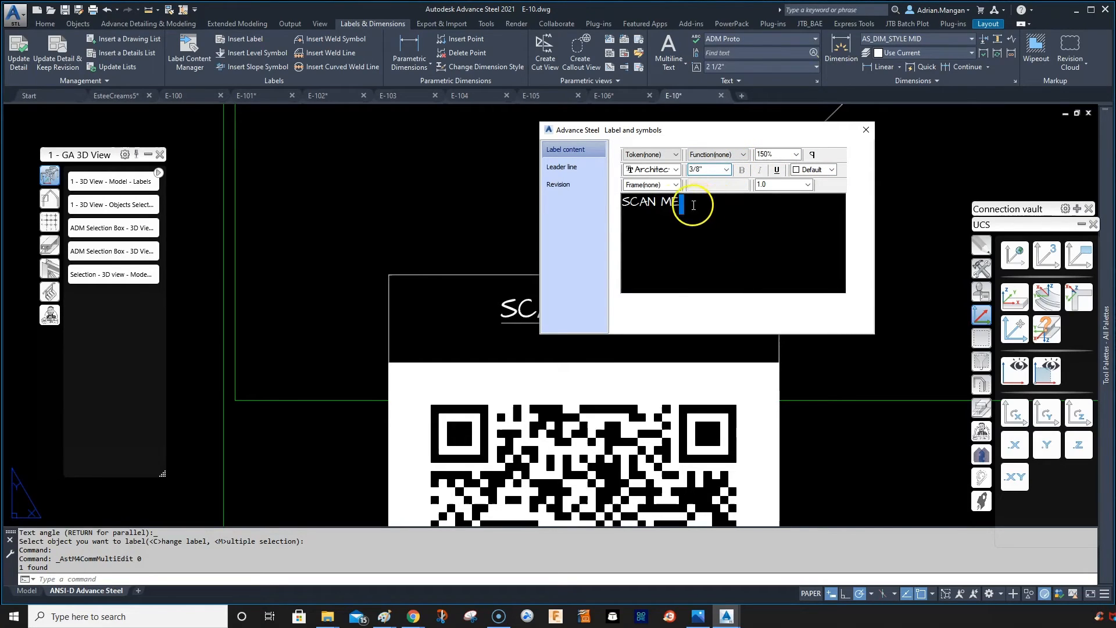
pyautogui.click(725, 170)
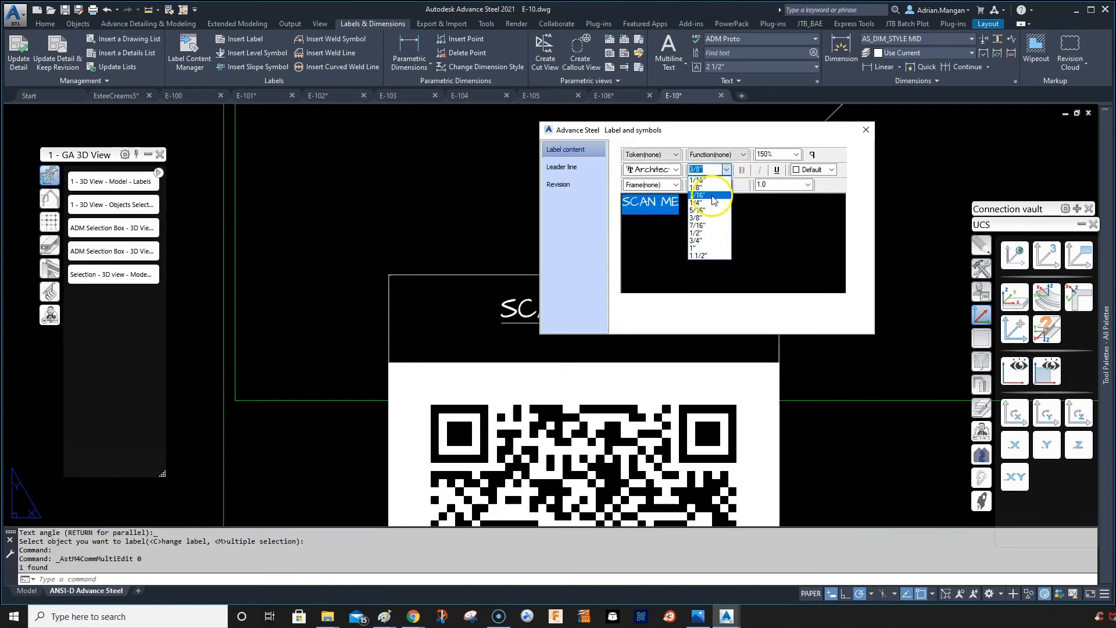
pyautogui.click(701, 192)
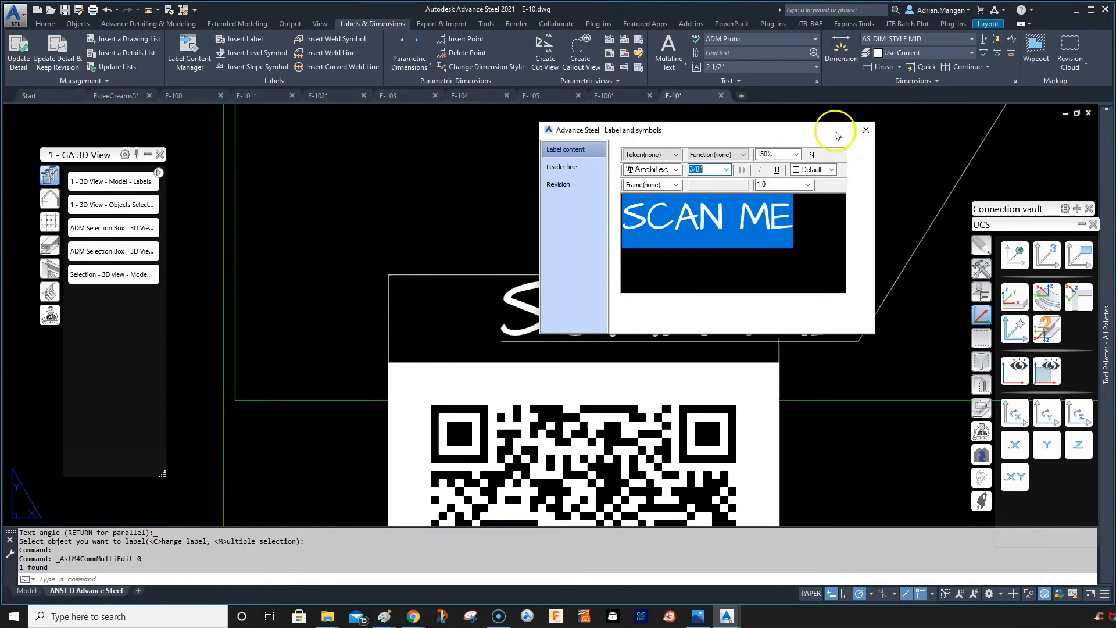
pyautogui.click(561, 166)
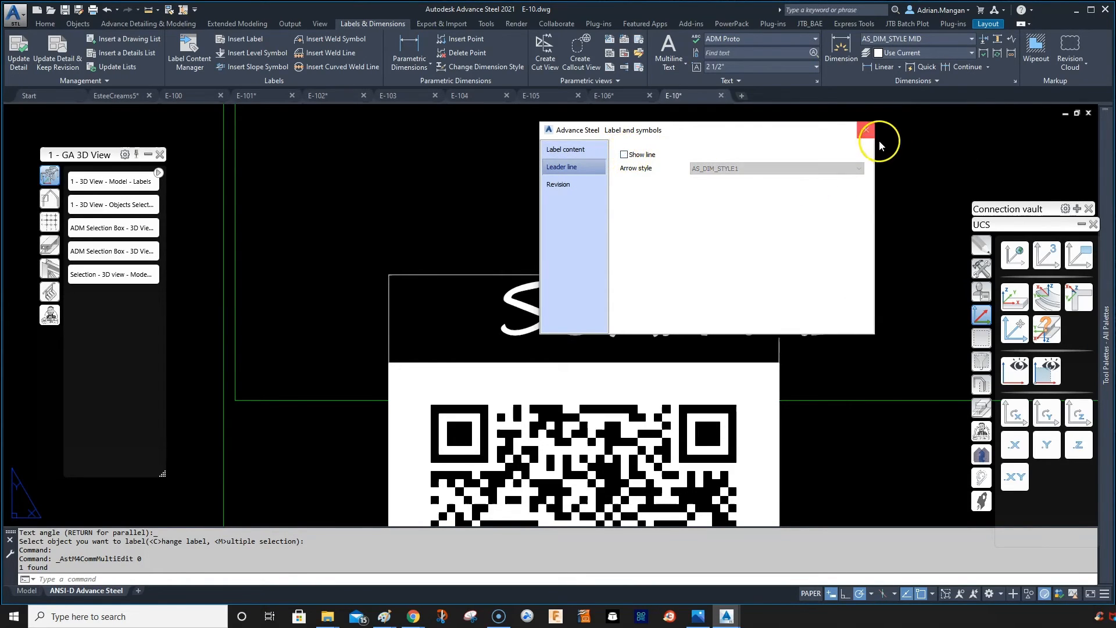
pyautogui.click(865, 131)
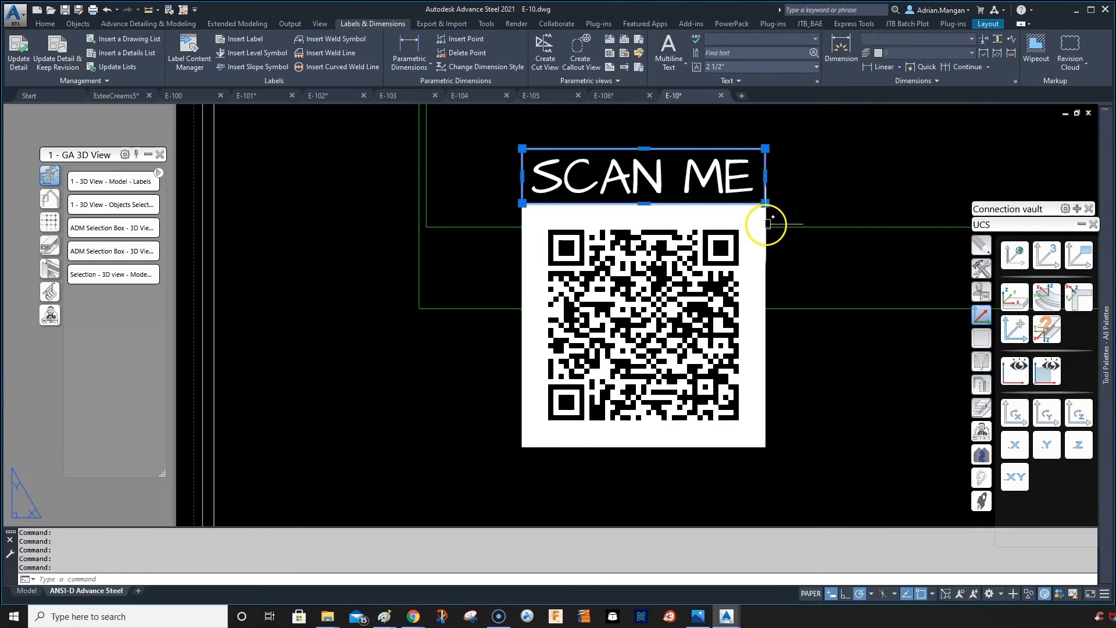
# Move the SCAN ME label and QR code together into the sheet corner.
pyautogui.rightClick(768, 223)
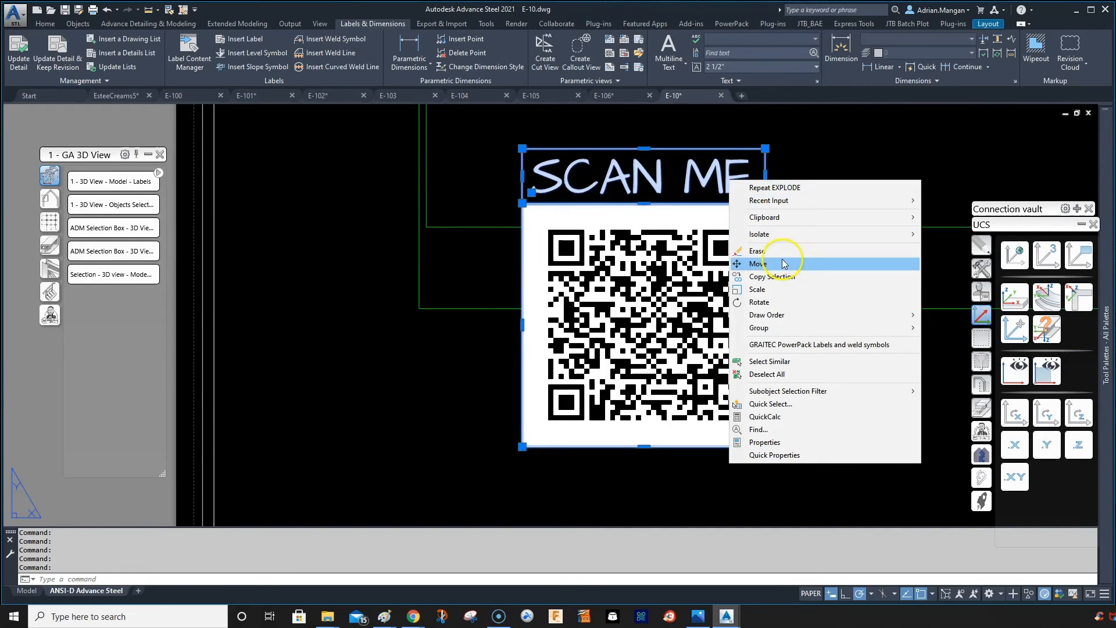
pyautogui.click(757, 264)
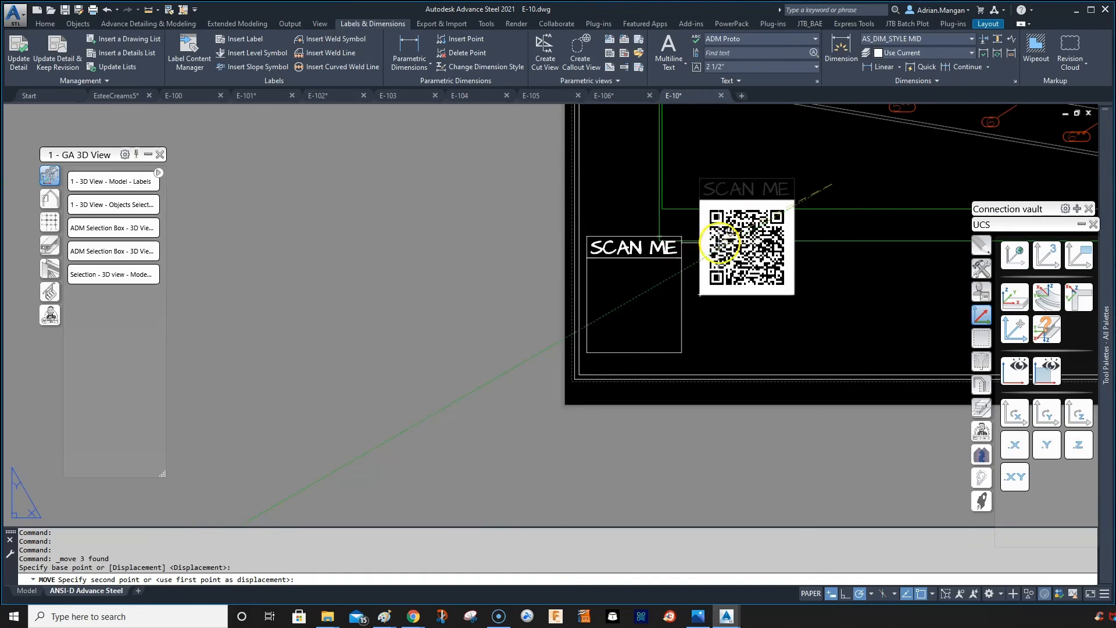
pyautogui.moveTo(722, 256)
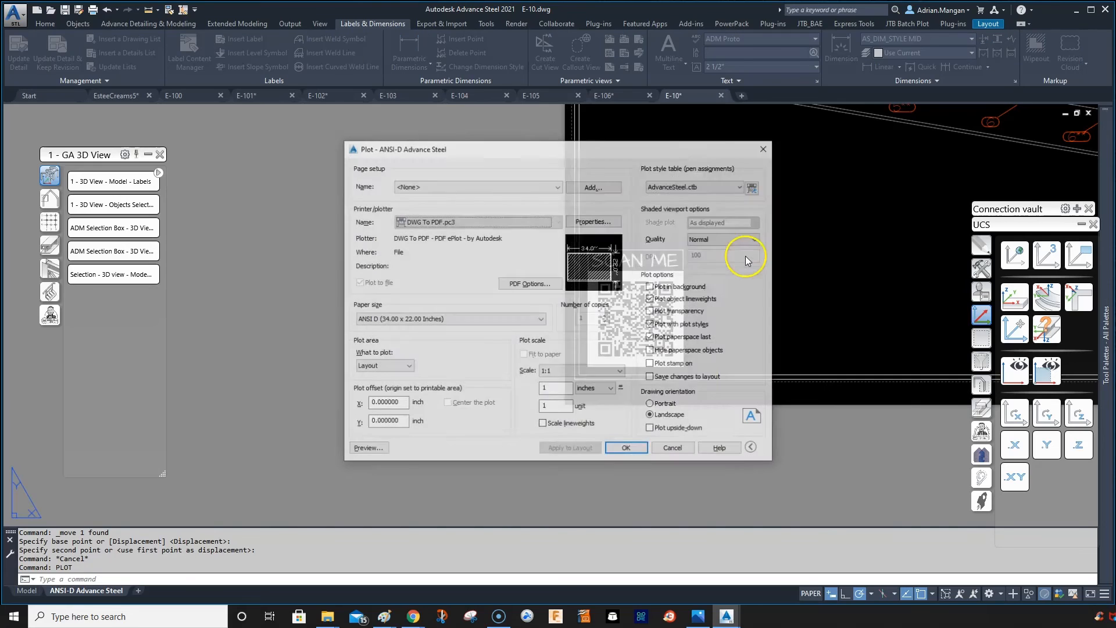
# Plot sheet E-10 with DWG To PDF, overwriting the existing PDF file.
pyautogui.click(625, 447)
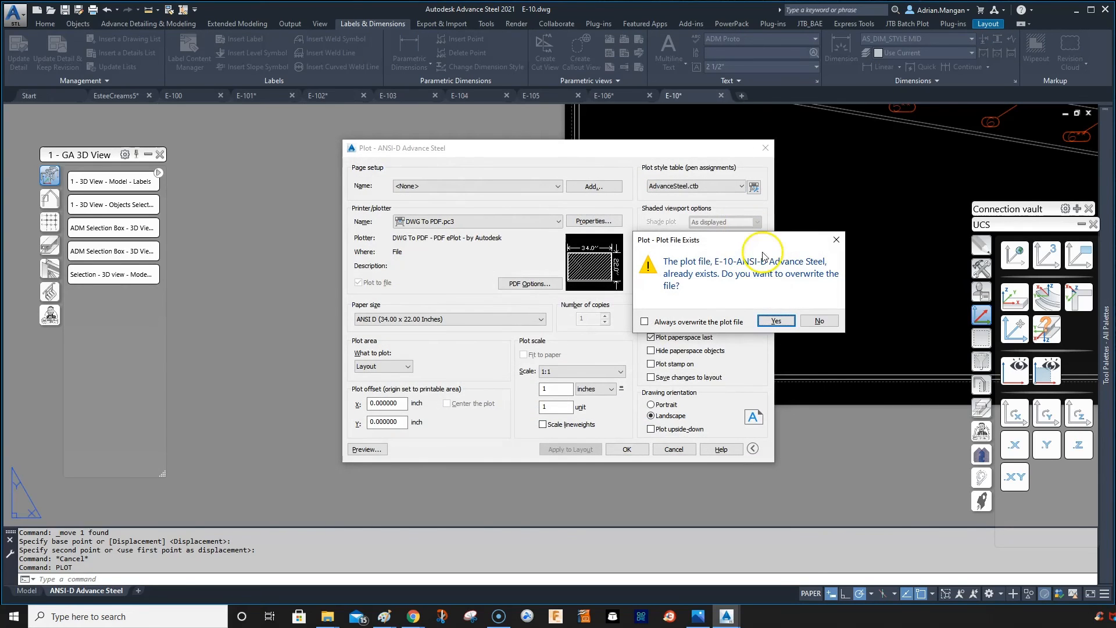
pyautogui.click(774, 320)
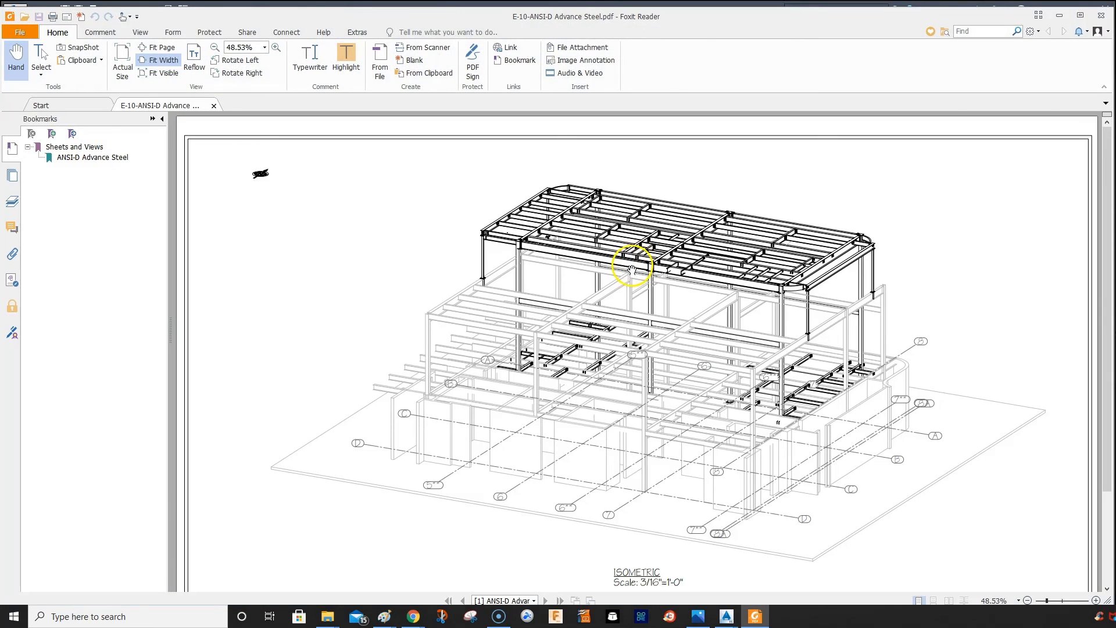
pyautogui.scroll(-3)
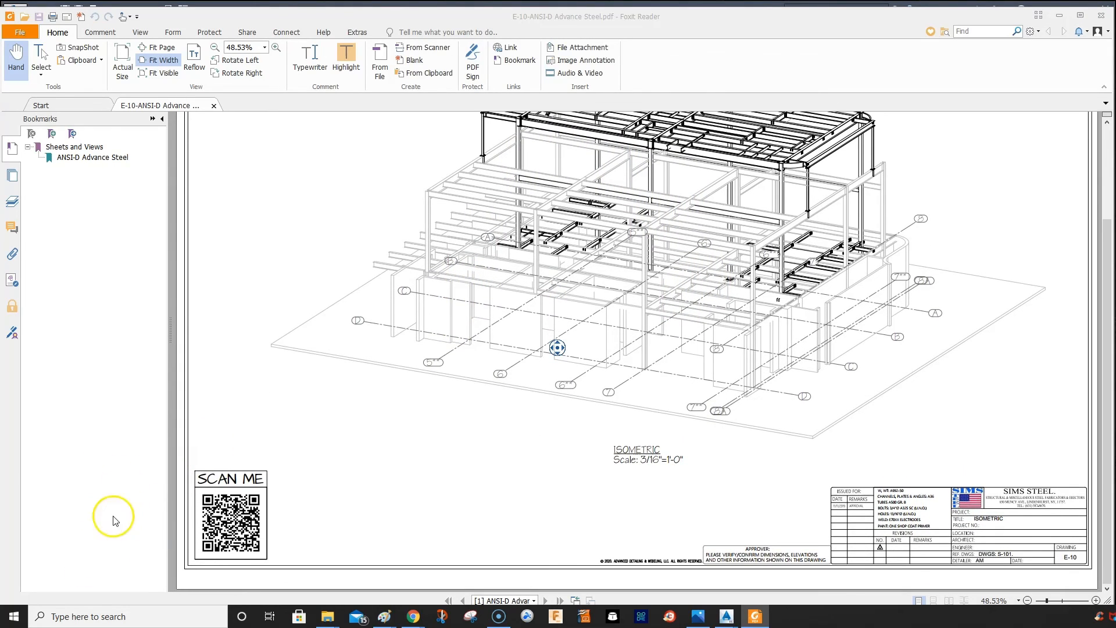
pyautogui.moveTo(183, 505)
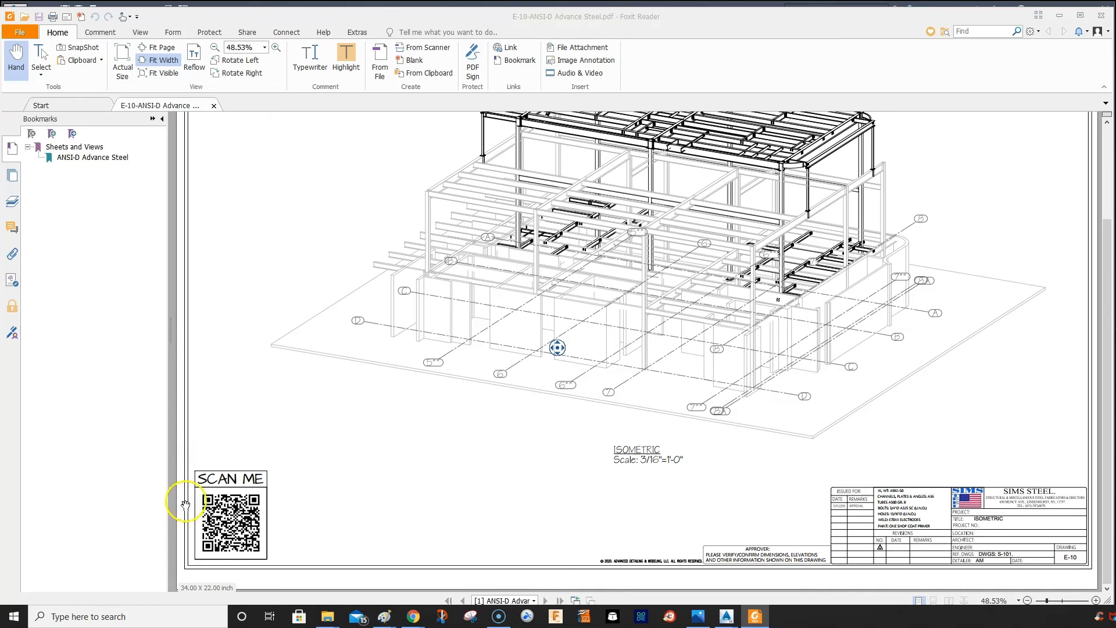
pyautogui.moveTo(47, 537)
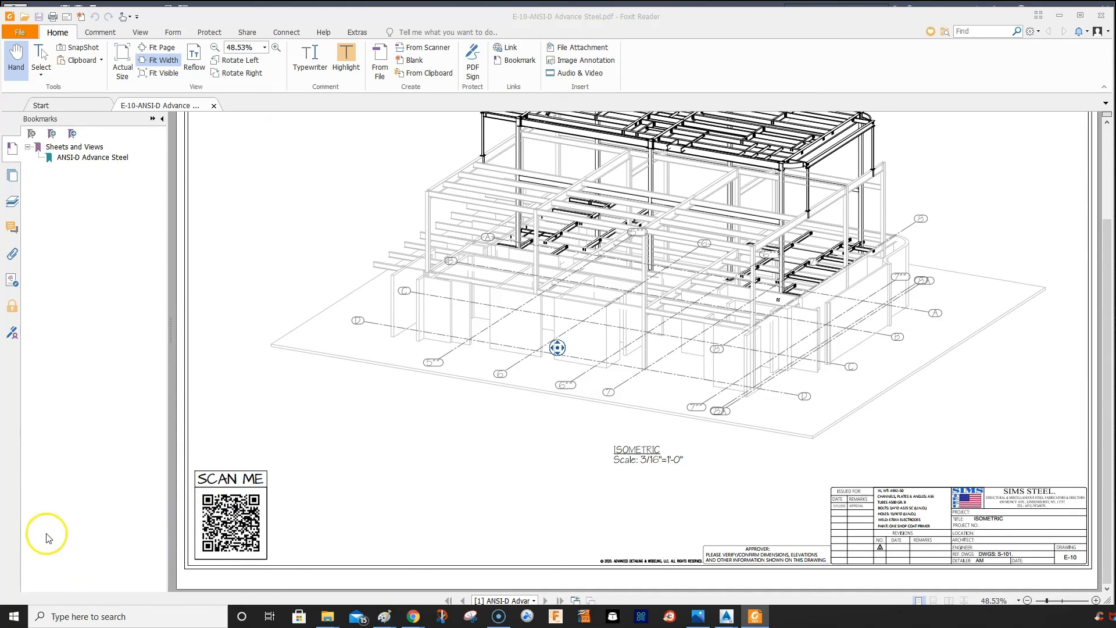